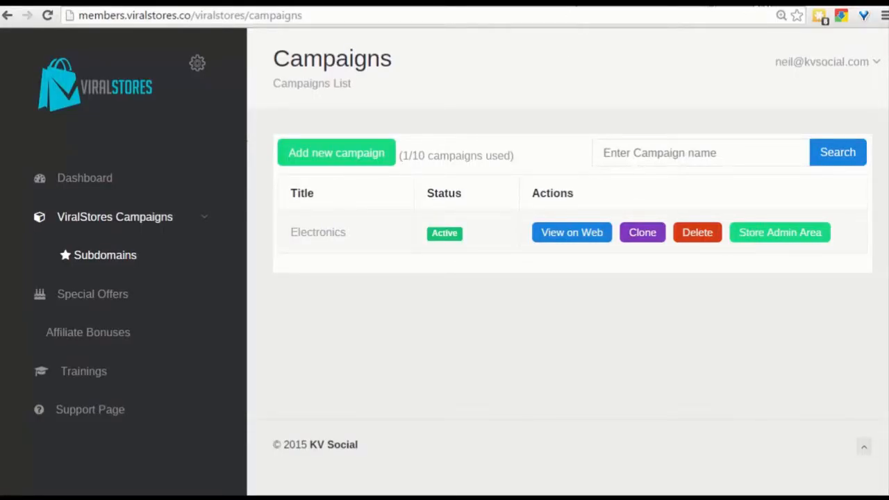
pyautogui.moveTo(531, 89)
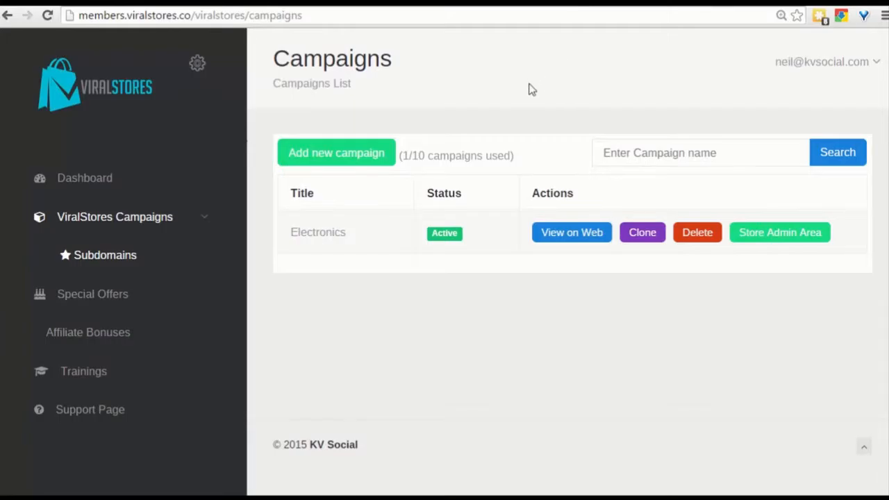
pyautogui.moveTo(499, 104)
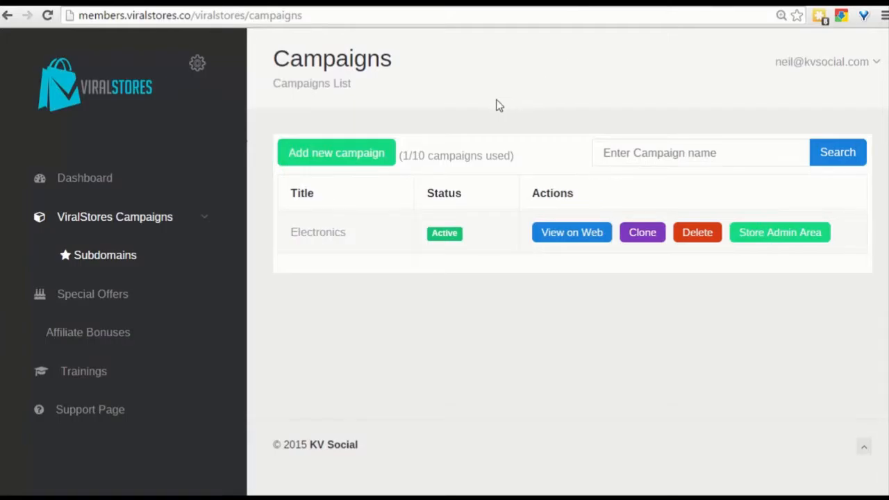
# - Create an active campaign named GymFit with subdomain gymfit
pyautogui.click(336, 153)
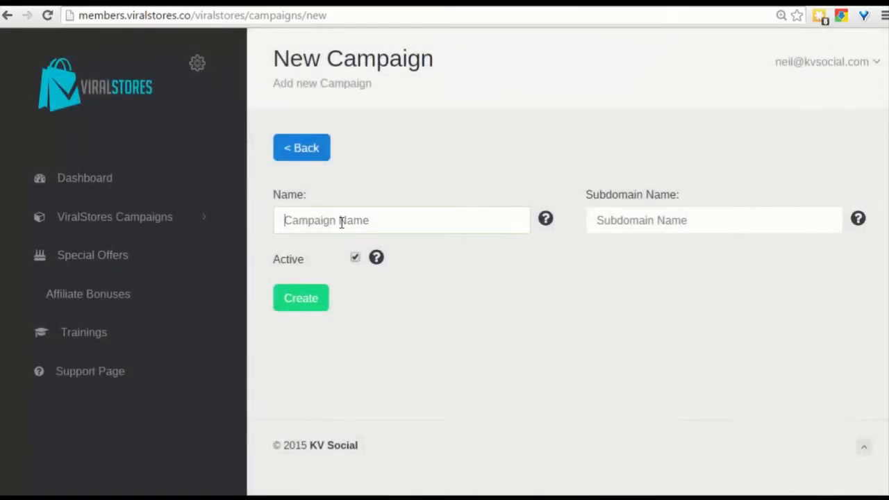
pyautogui.write('GymF')
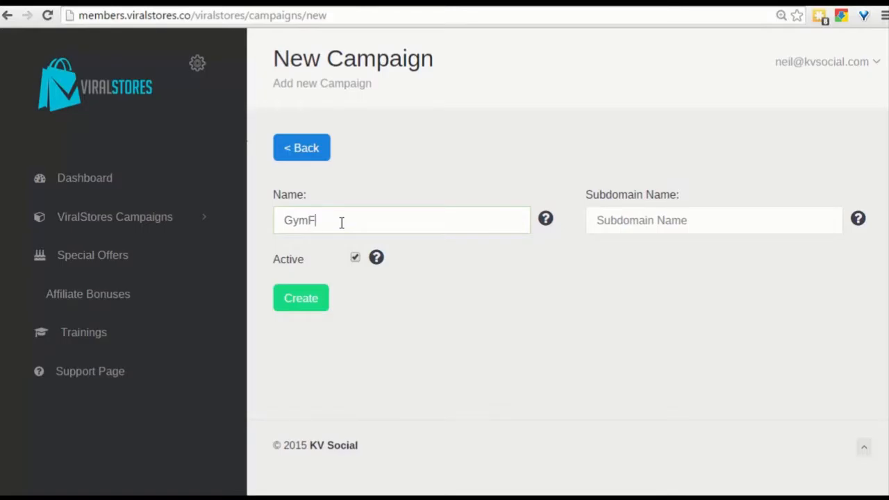
pyautogui.write('it')
pyautogui.click(714, 220)
pyautogui.write('g')
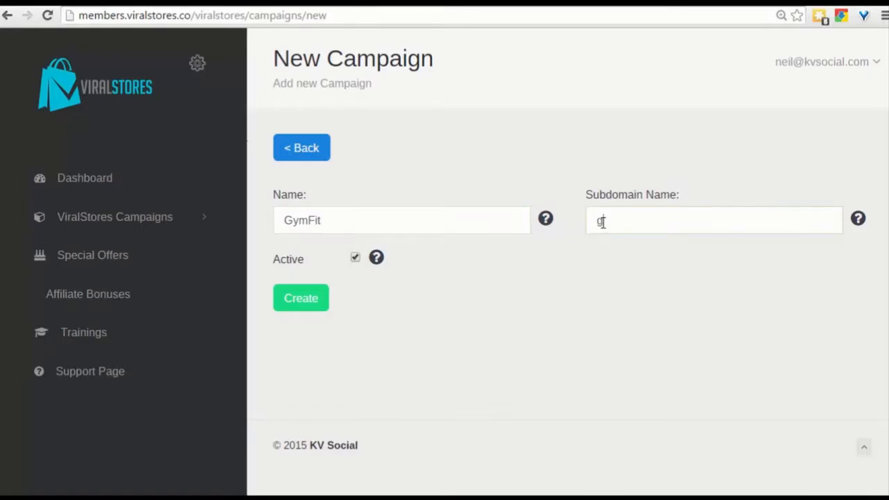
pyautogui.write('ymfit')
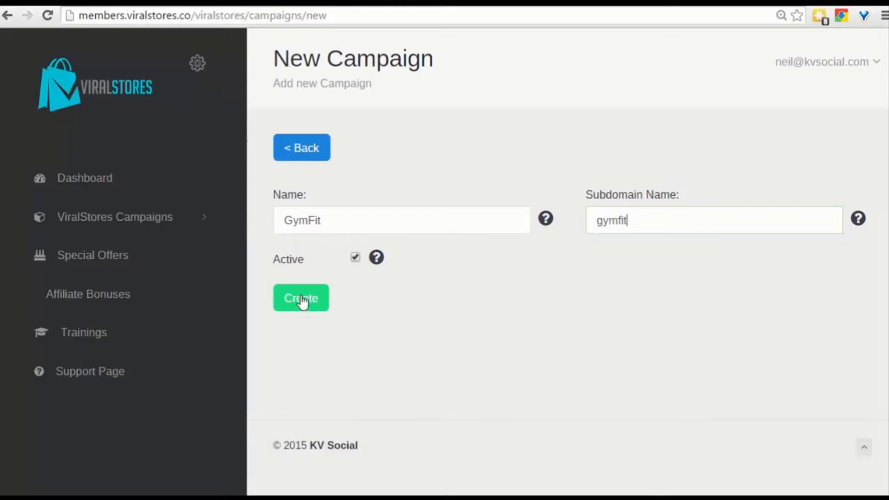
pyautogui.click(301, 298)
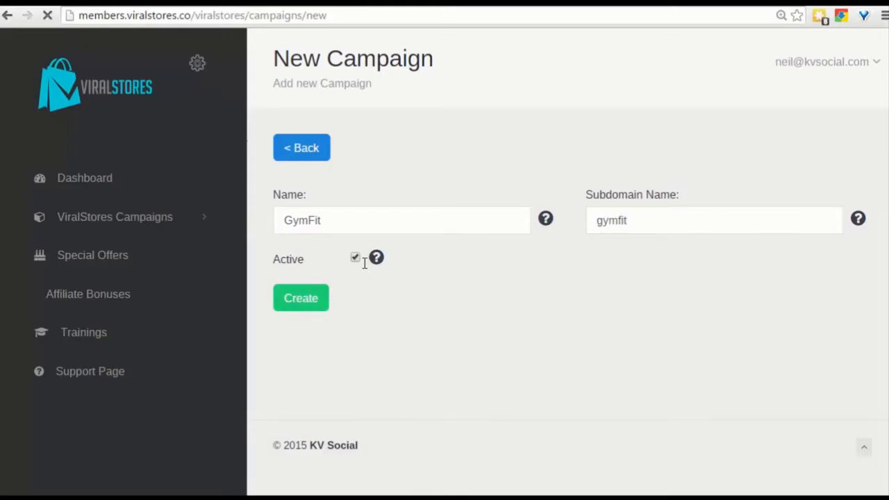
pyautogui.click(301, 298)
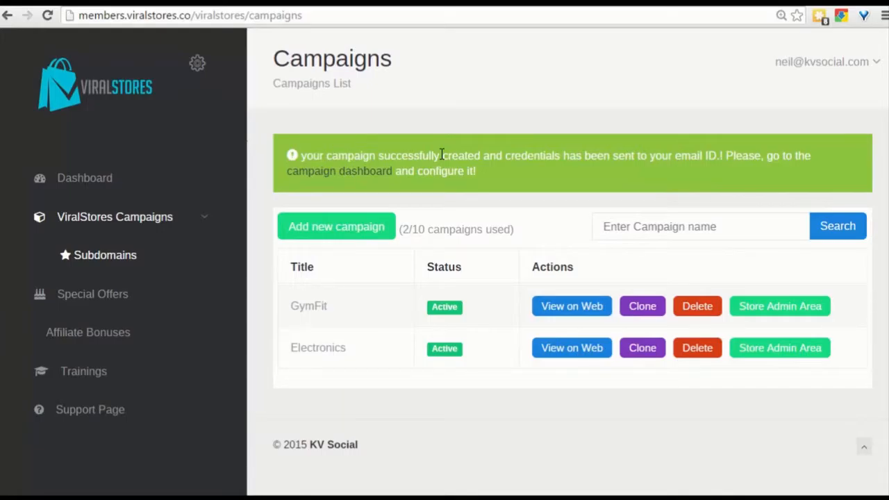
pyautogui.moveTo(779, 348)
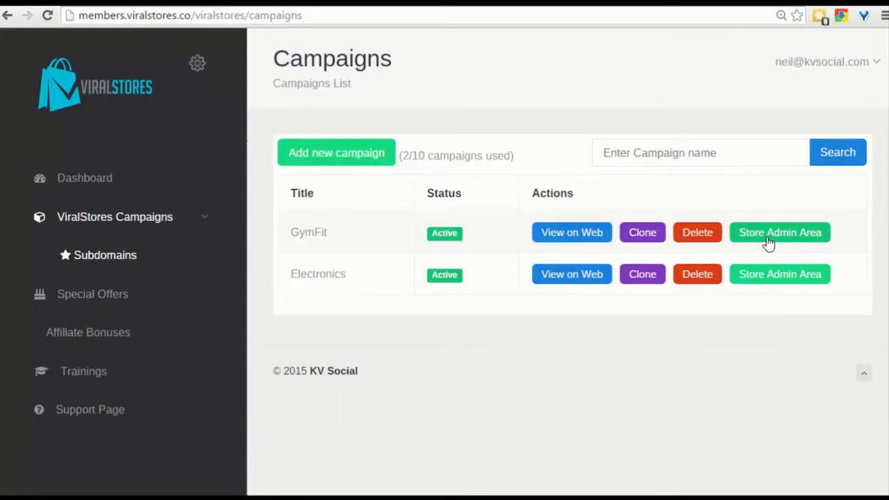
pyautogui.moveTo(494, 155)
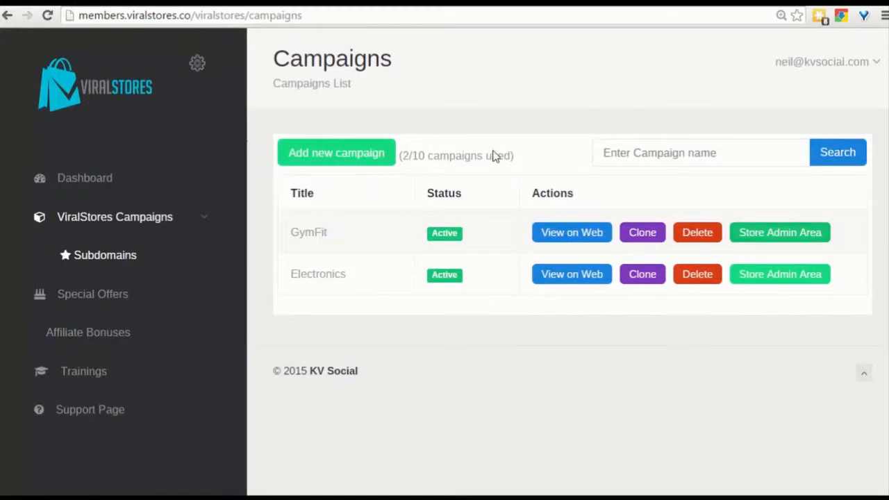
# - Open the GymFit store admin's Amazon Settings page and follow the configurator link
pyautogui.click(779, 232)
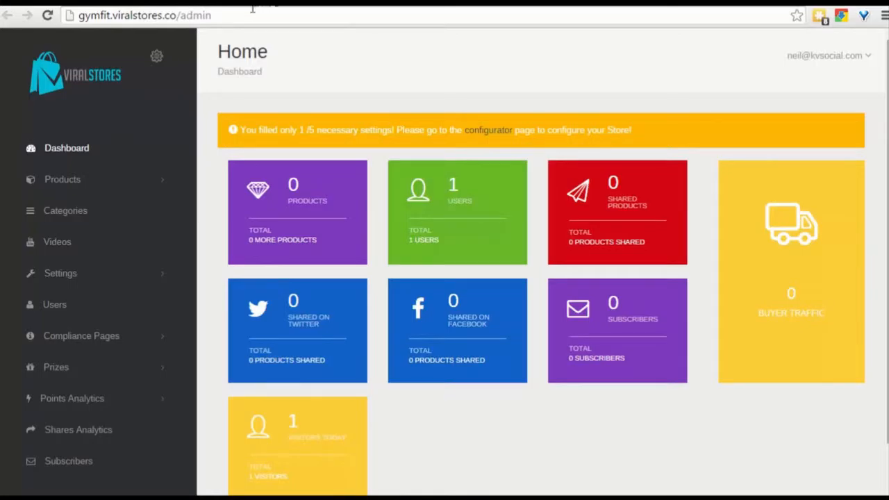
pyautogui.moveTo(506, 423)
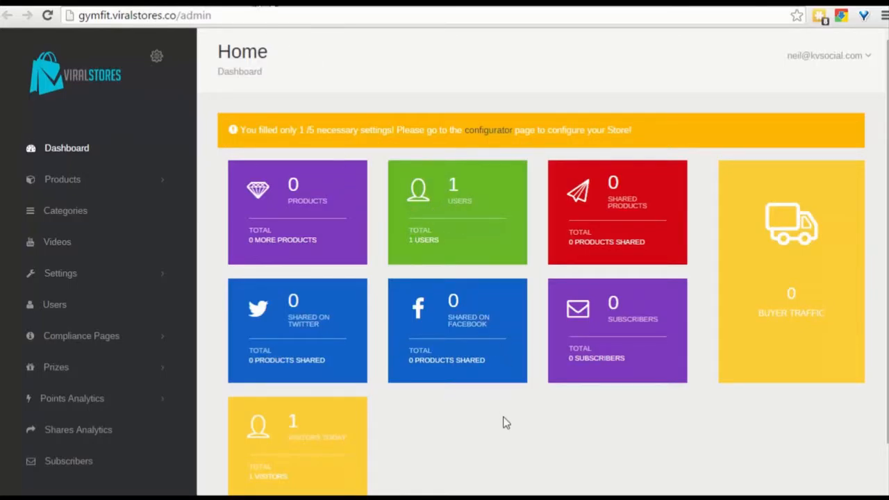
pyautogui.moveTo(472, 387)
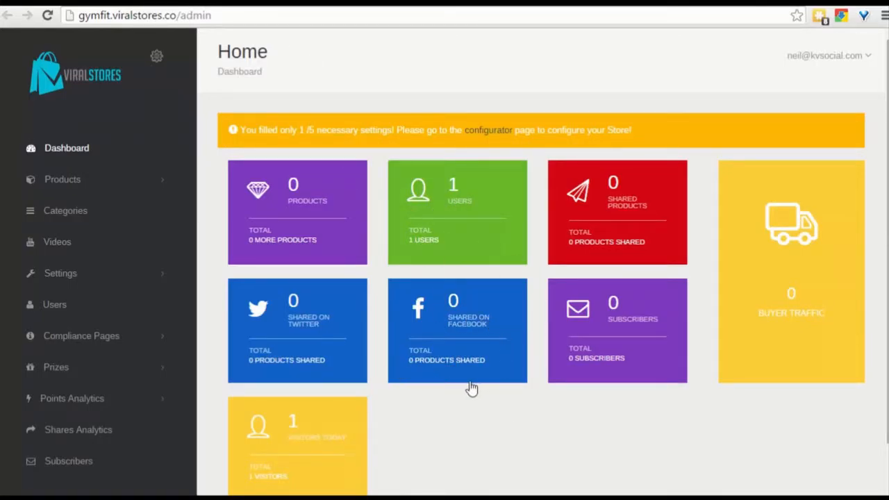
pyautogui.moveTo(497, 137)
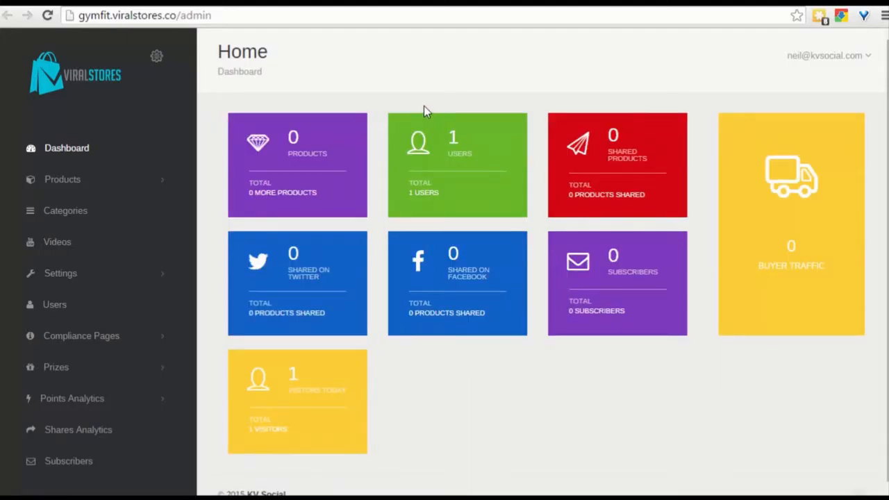
pyautogui.moveTo(290, 174)
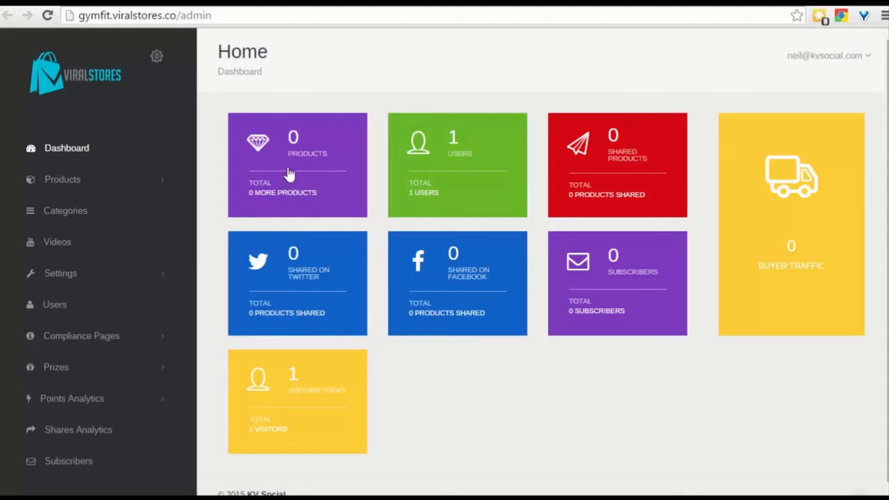
pyautogui.click(60, 273)
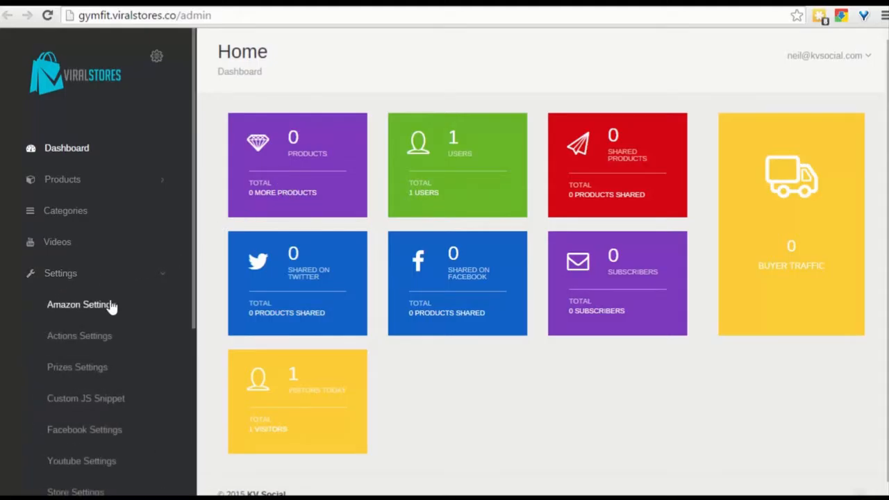
pyautogui.click(80, 304)
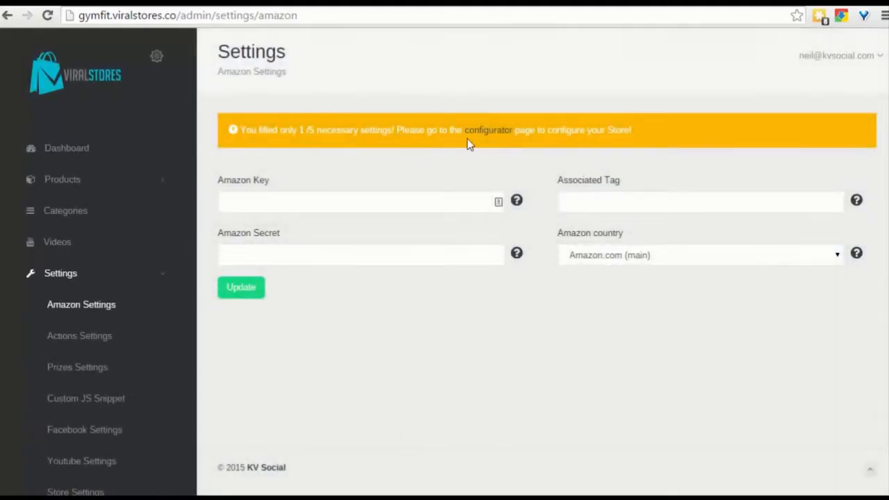
pyautogui.click(489, 130)
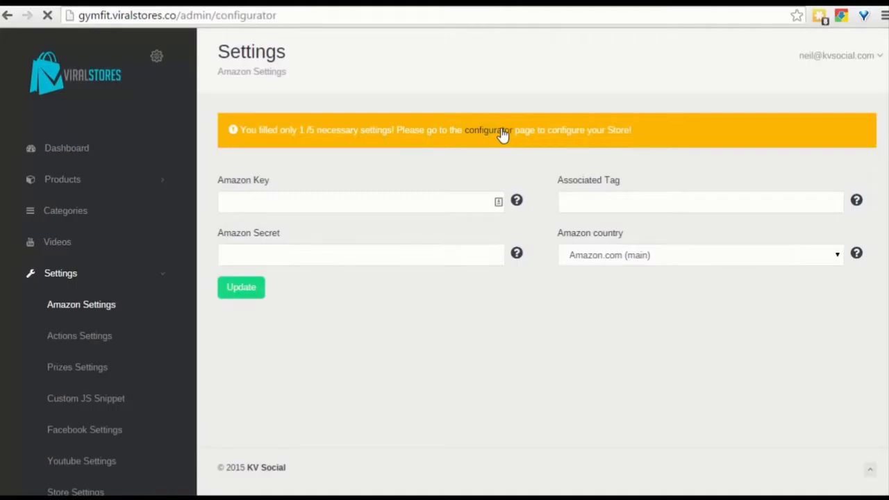
# - Start the configurator and submit the Weight_logo_png.png logo with store name gymfit
pyautogui.click(486, 130)
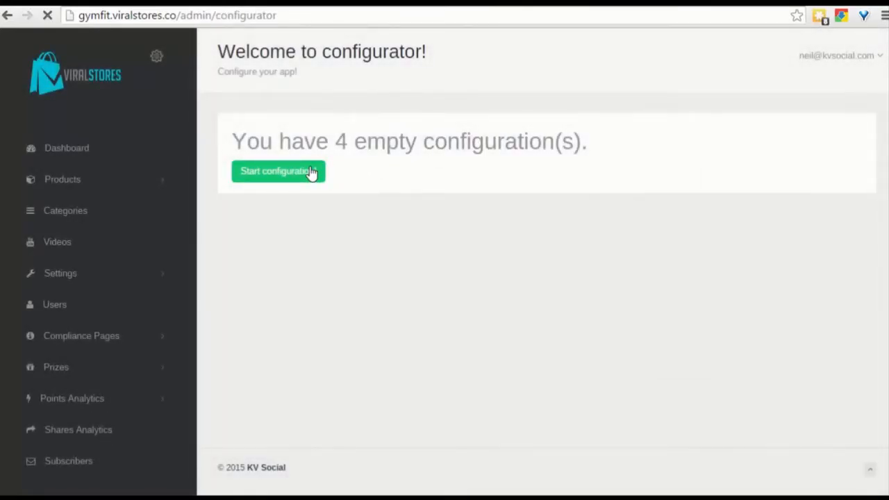
pyautogui.click(278, 171)
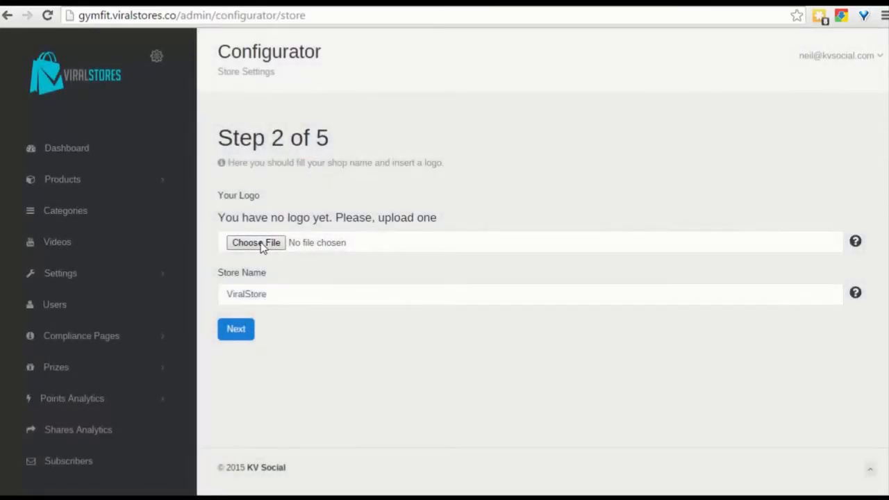
pyautogui.click(255, 242)
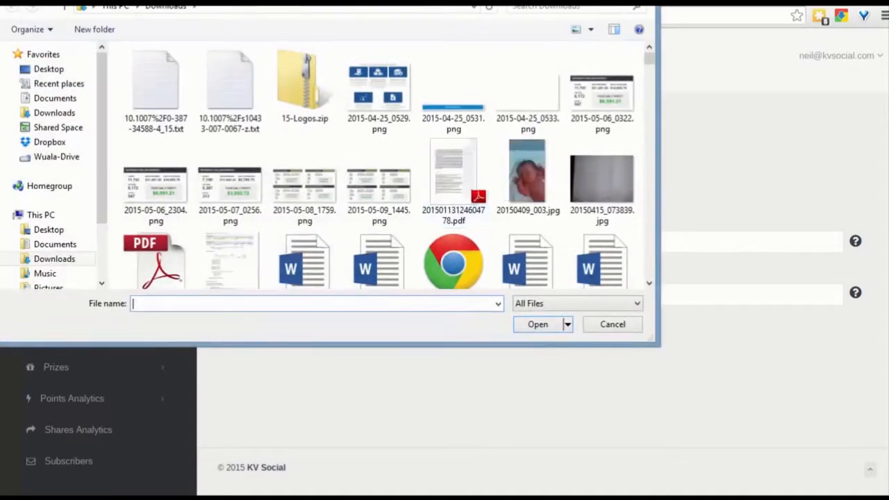
pyautogui.click(612, 324)
pyautogui.write('gymfit')
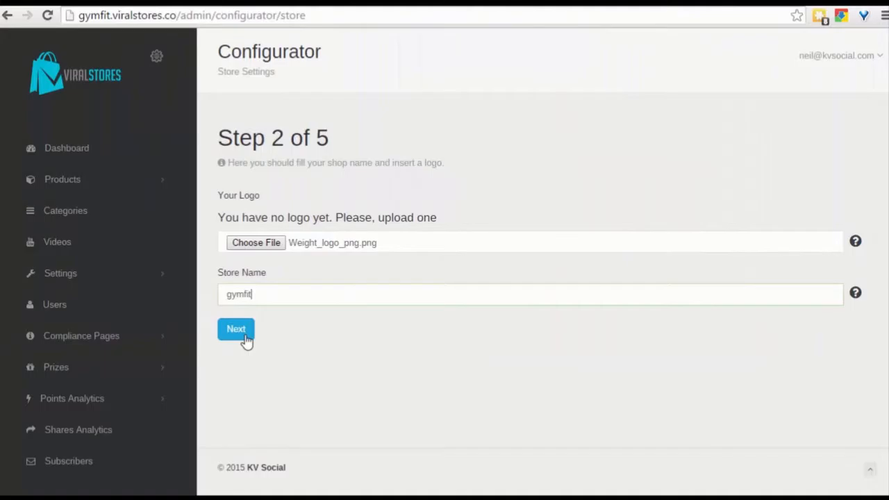
pyautogui.click(236, 329)
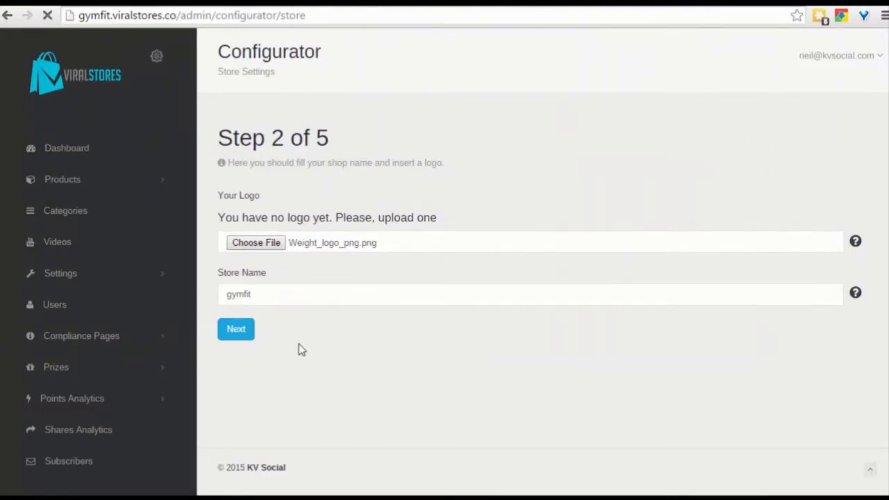
pyautogui.click(235, 329)
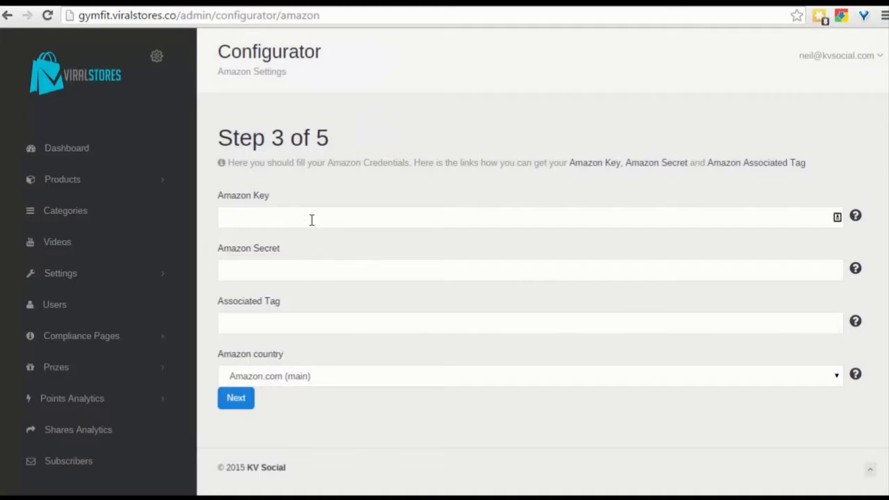
pyautogui.moveTo(666, 113)
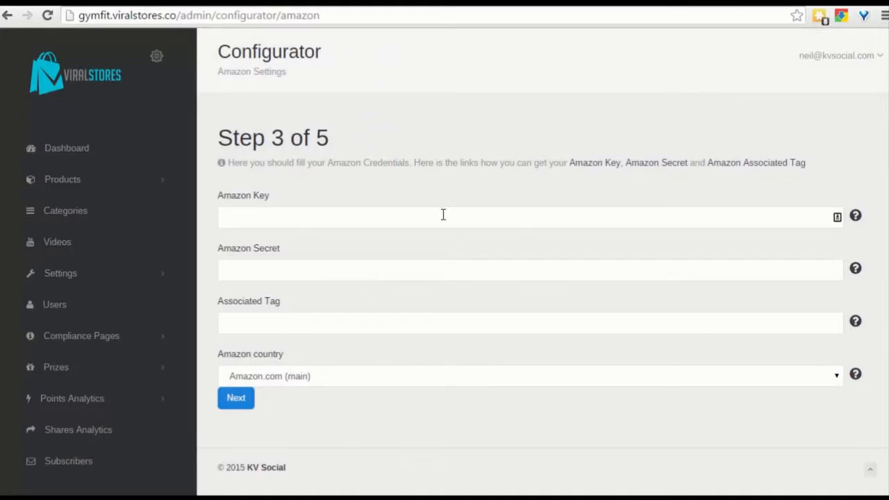
pyautogui.moveTo(583, 188)
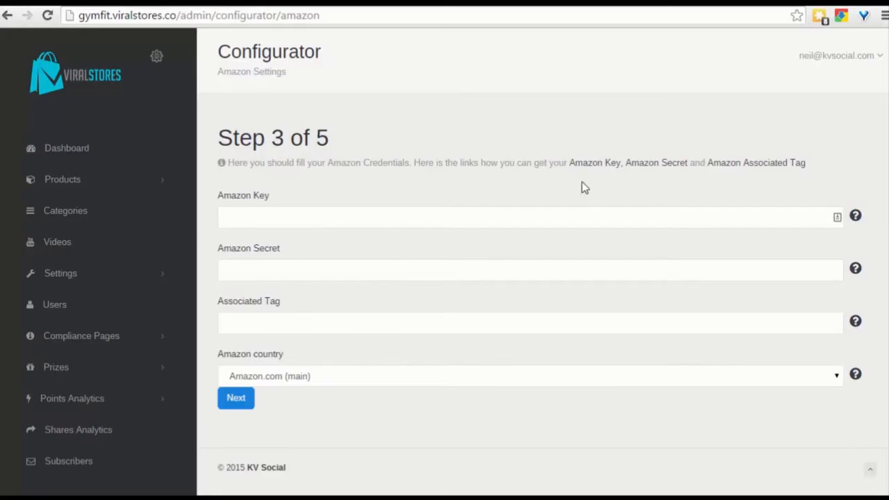
# - Leave the Amazon credentials blank and continue to the Facebook settings step
pyautogui.click(236, 397)
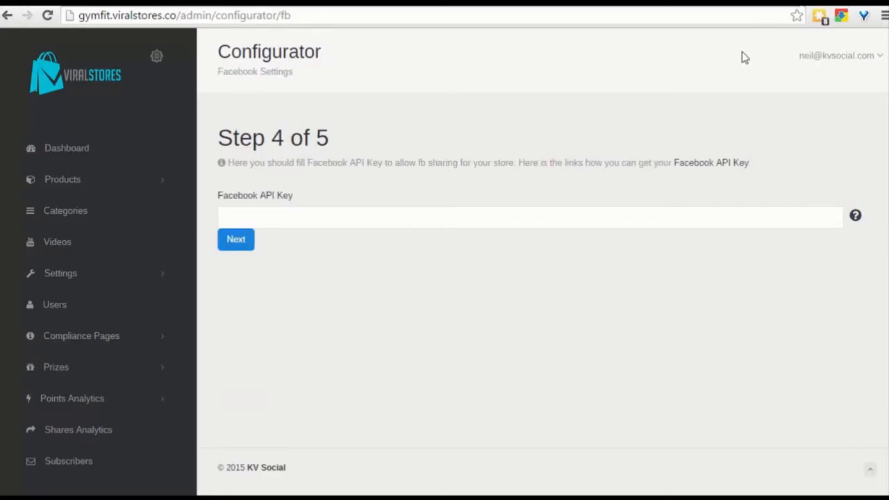
pyautogui.moveTo(705, 96)
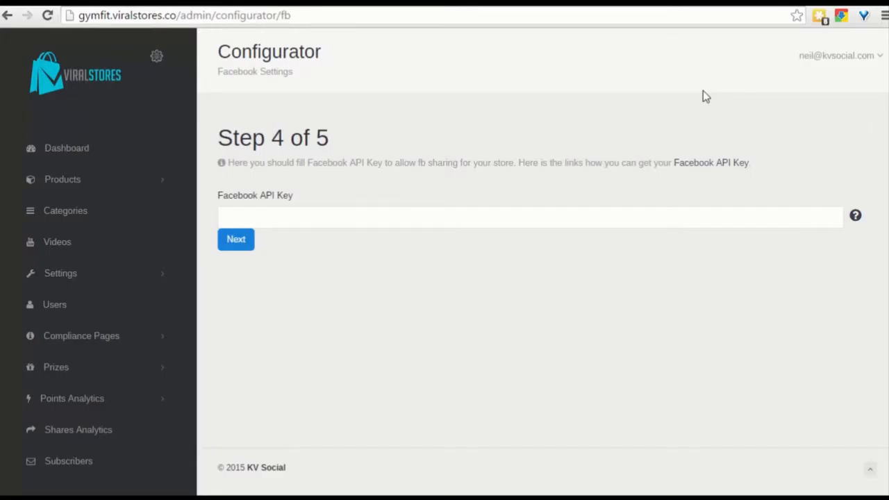
pyautogui.moveTo(600, 200)
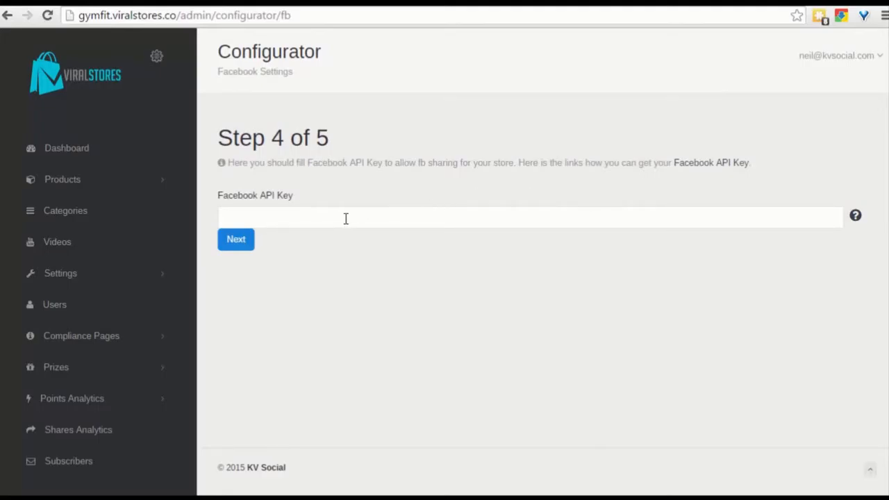
pyautogui.moveTo(789, 27)
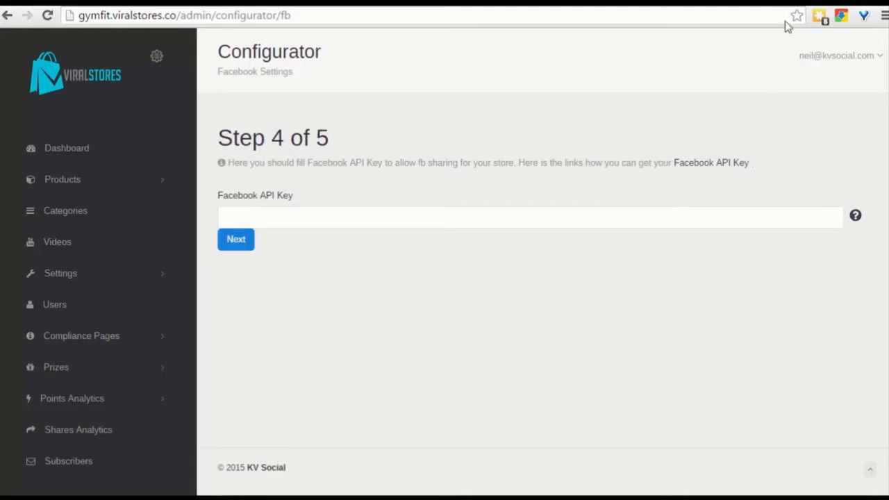
# - Skip the Facebook key, search Amazon for 'gym mat' and add gym mats to the store
pyautogui.click(236, 239)
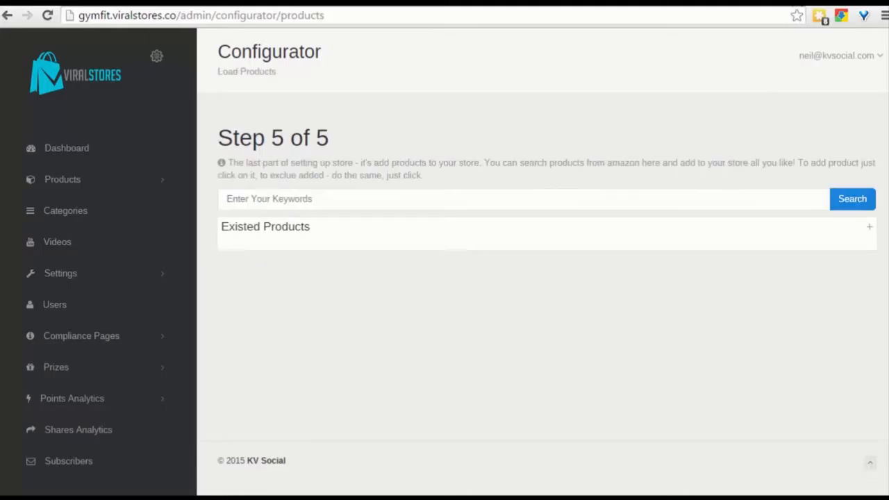
pyautogui.moveTo(610, 142)
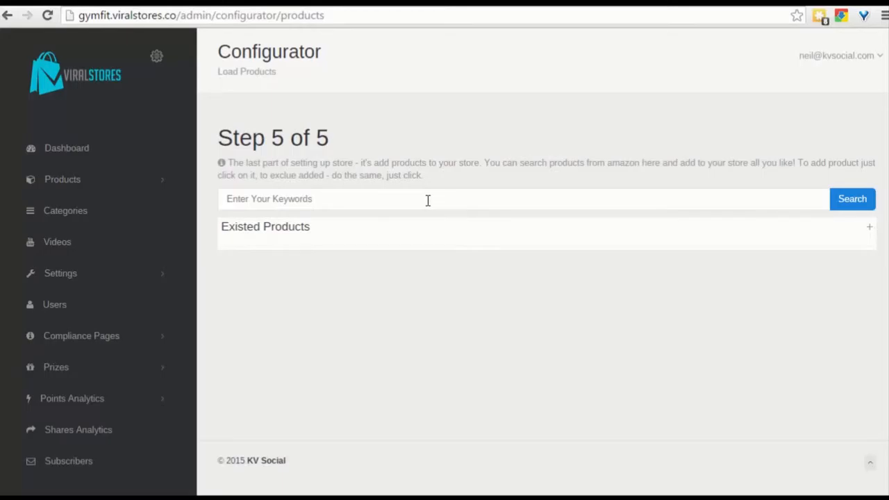
pyautogui.click(428, 199)
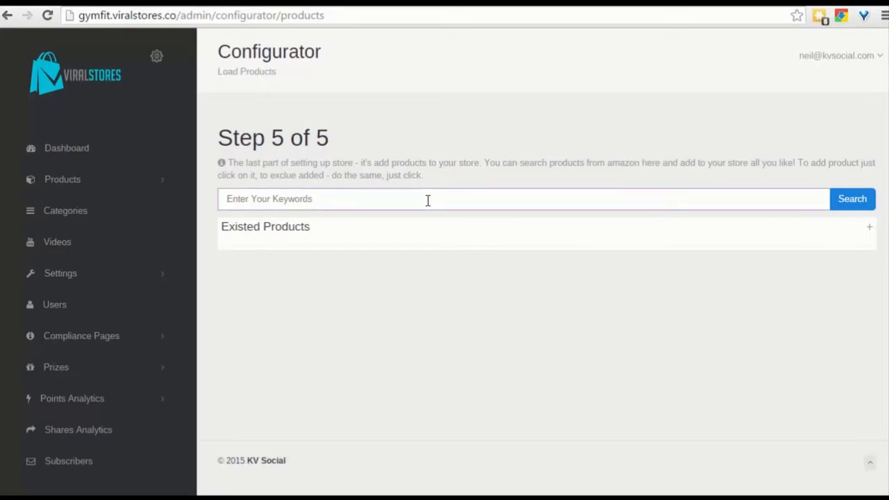
pyautogui.write('gym mat')
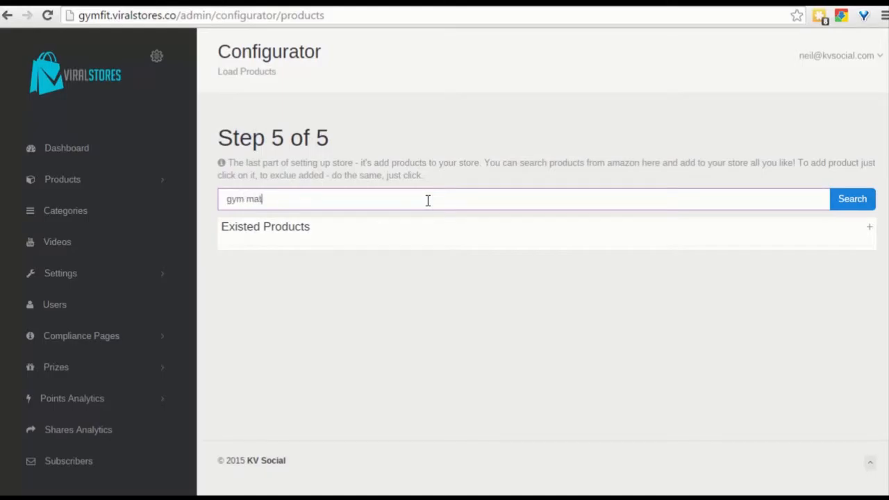
pyautogui.click(852, 199)
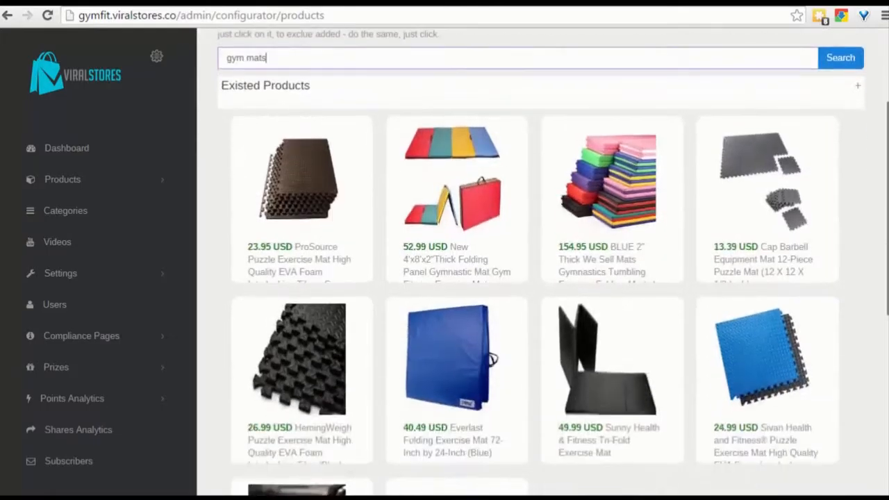
pyautogui.click(767, 199)
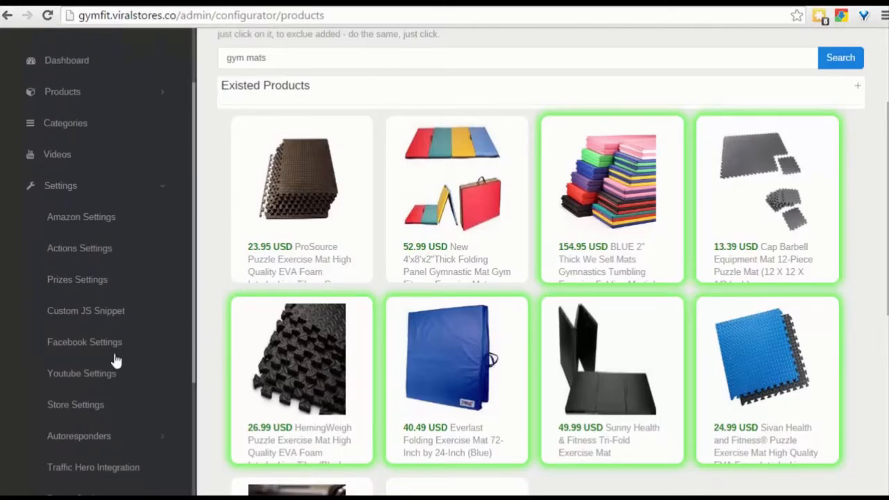
pyautogui.click(81, 374)
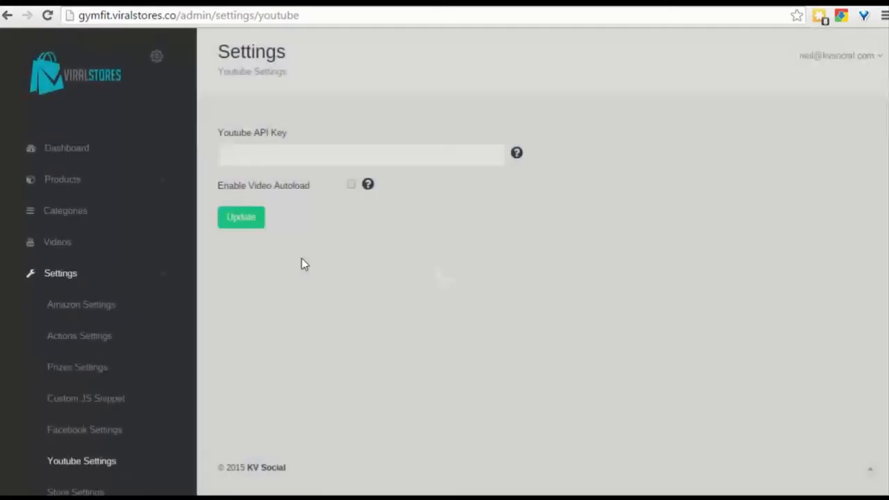
# - Enable and save YouTube video autoload, then go to the Load Products page
pyautogui.click(241, 217)
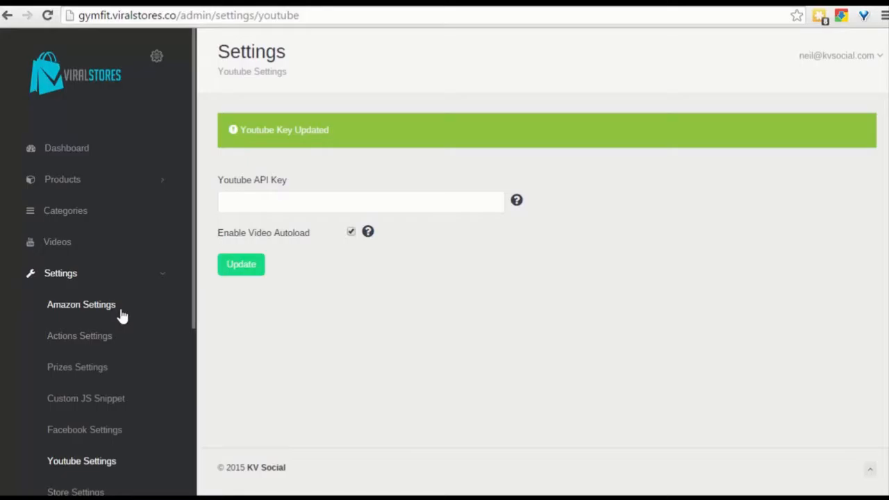
pyautogui.click(62, 179)
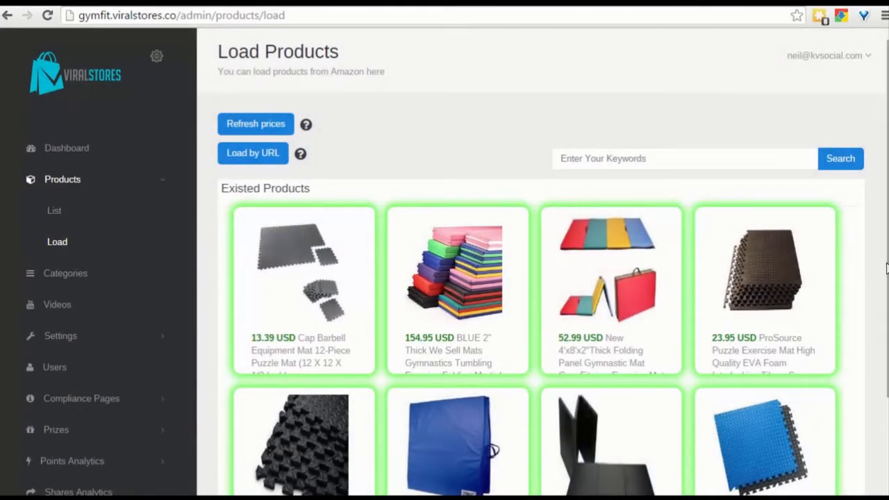
pyautogui.scroll(-3)
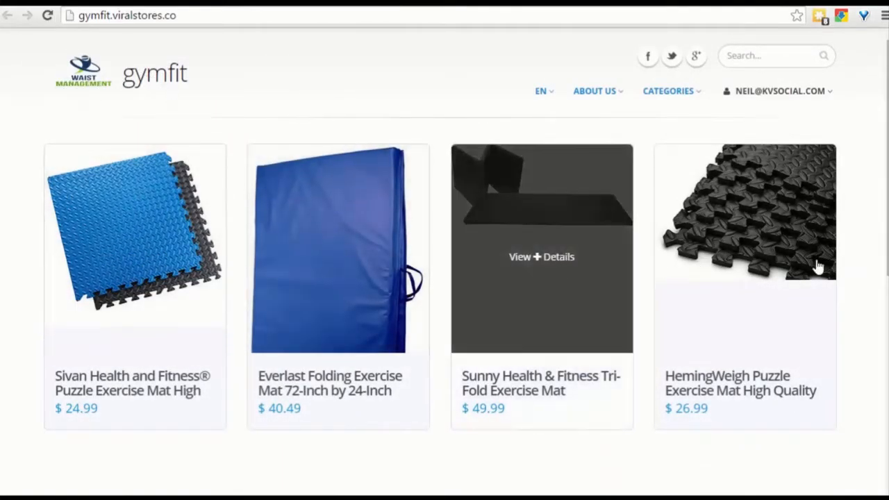
pyautogui.scroll(-3)
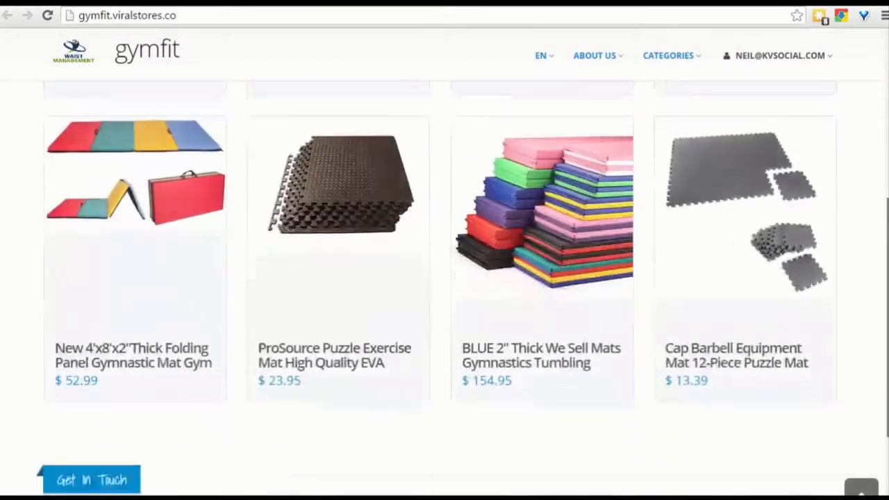
pyautogui.scroll(3)
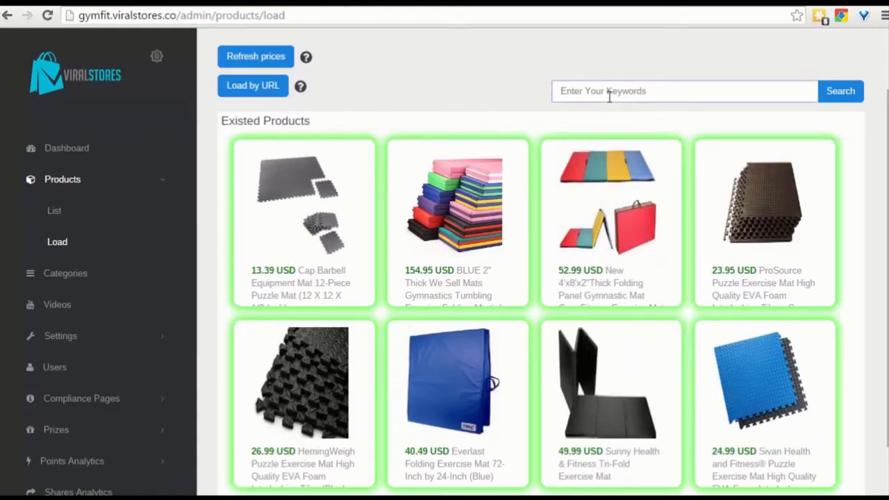
# - Search Amazon for 'yoga mat' and add yoga mat products to the store
pyautogui.write('yoga a')
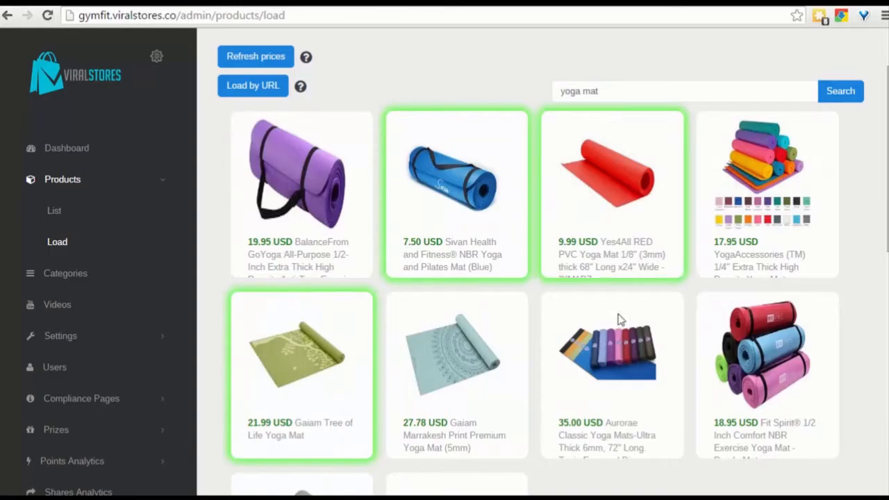
pyautogui.click(767, 195)
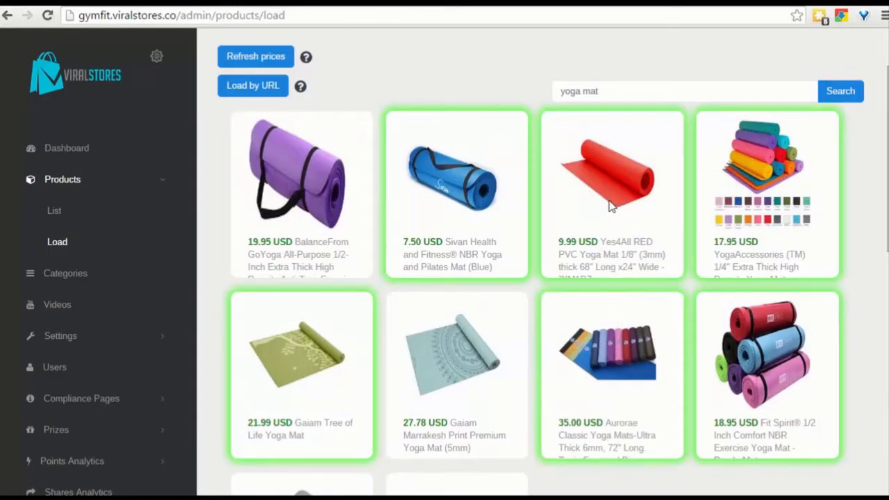
pyautogui.scroll(-3)
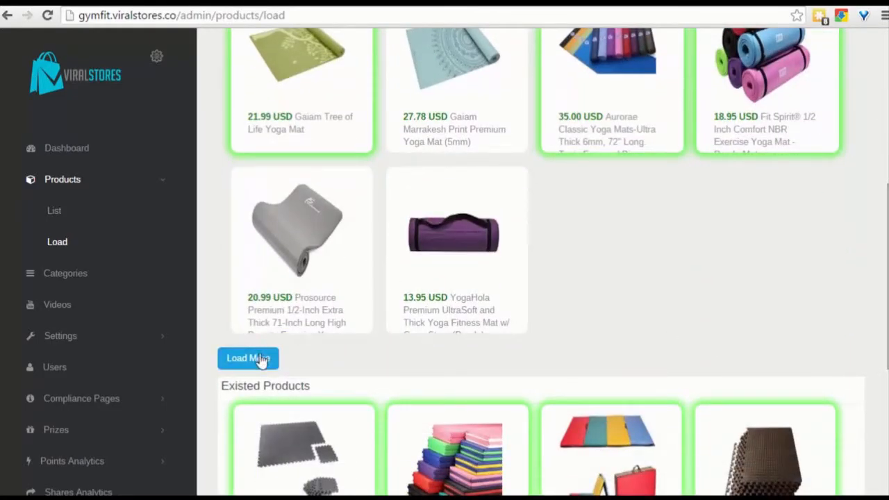
pyautogui.moveTo(400, 209)
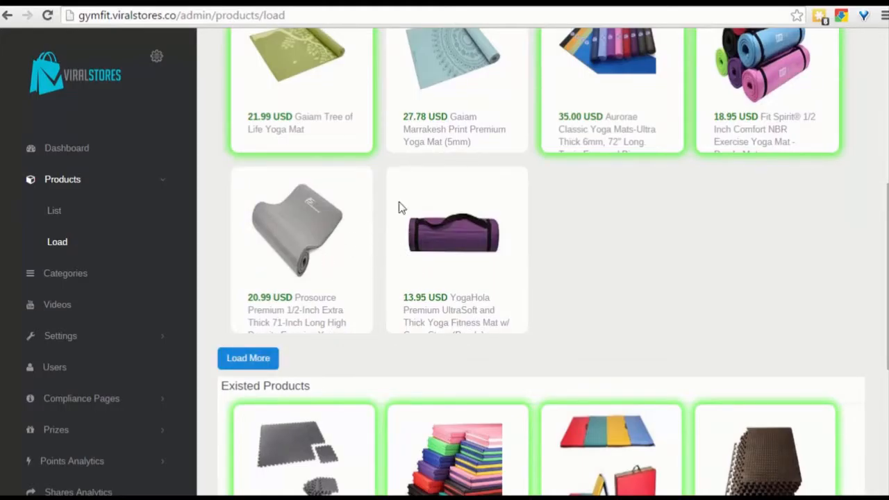
pyautogui.moveTo(869, 192)
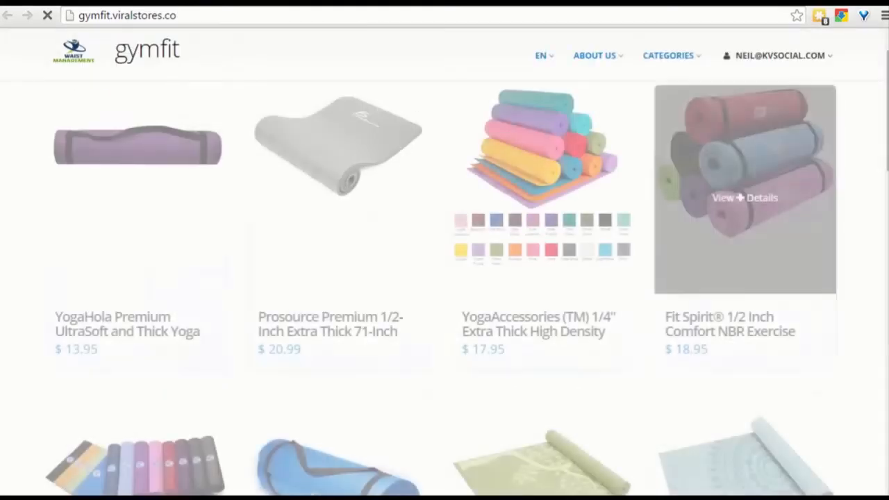
# - Scroll through the Gaiam Tree of Life Yoga Mat page to see its price, reviews and video
pyautogui.scroll(-3)
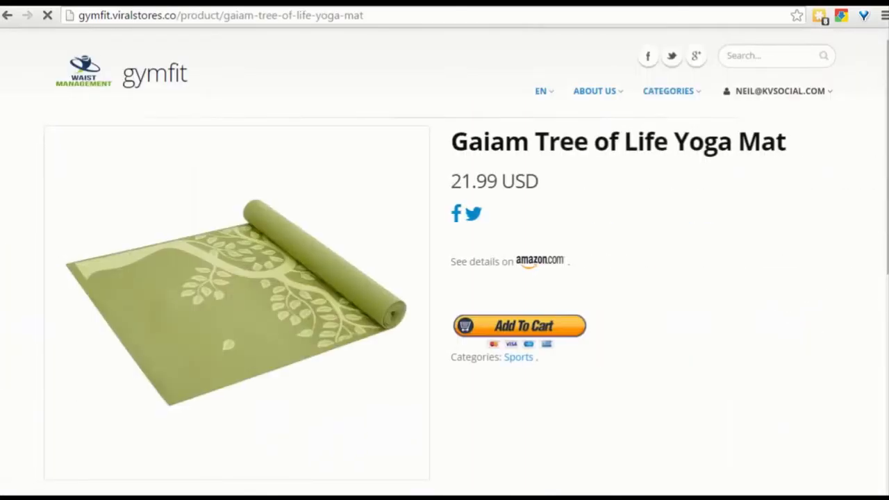
pyautogui.scroll(-3)
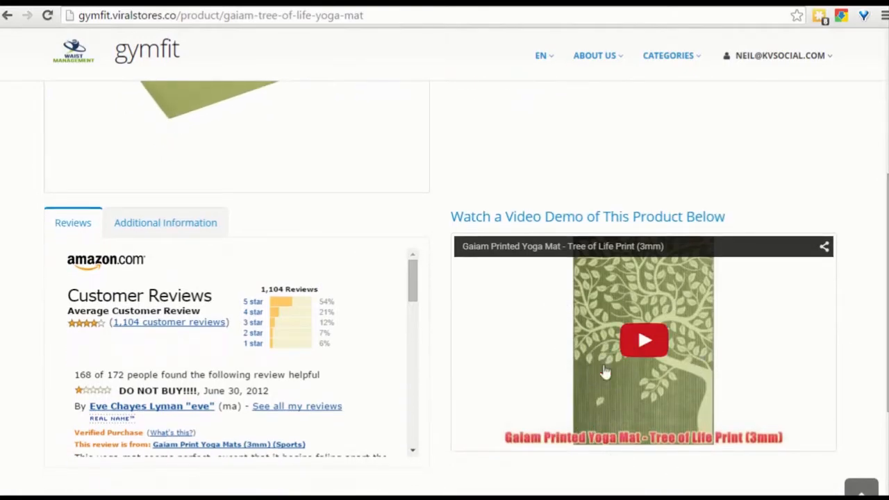
pyautogui.scroll(-3)
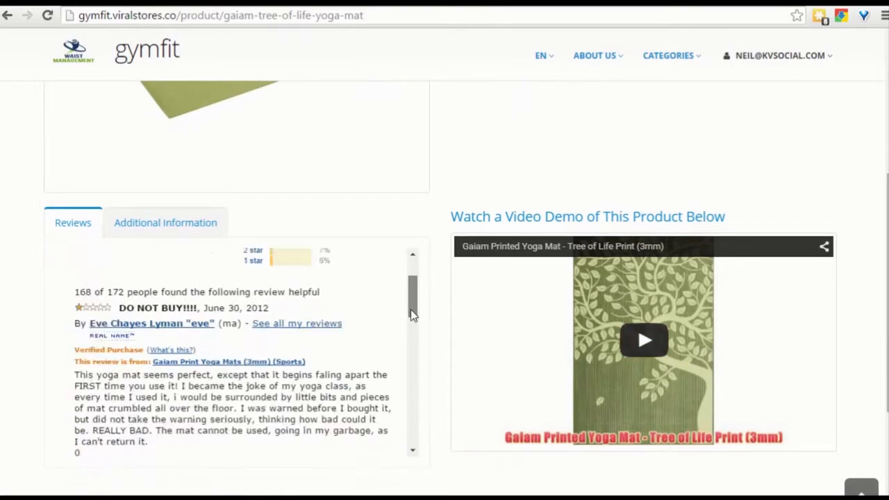
pyautogui.scroll(3)
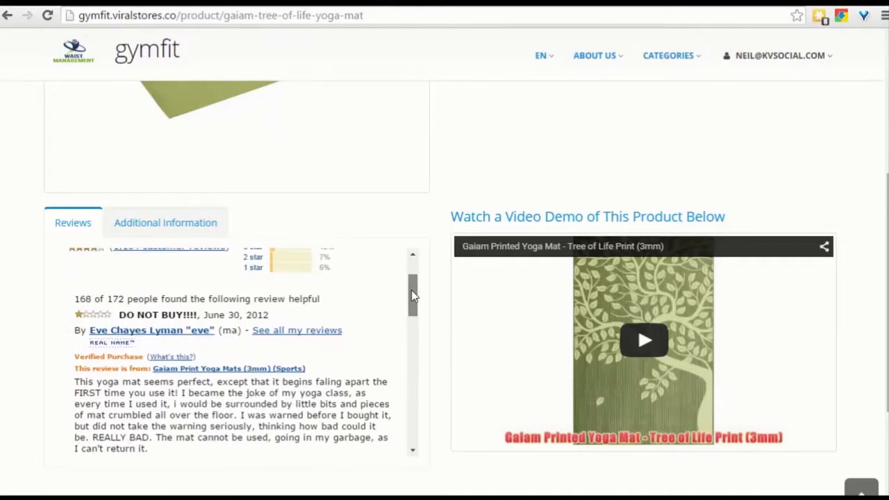
pyautogui.scroll(3)
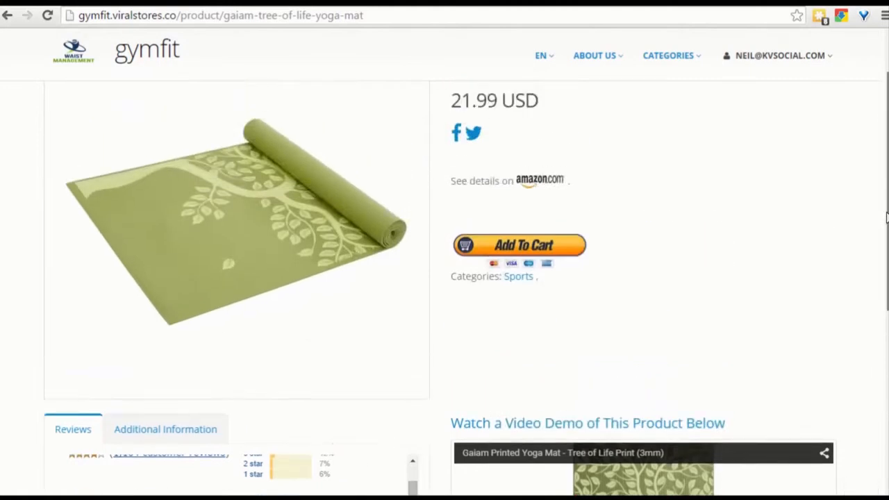
pyautogui.scroll(3)
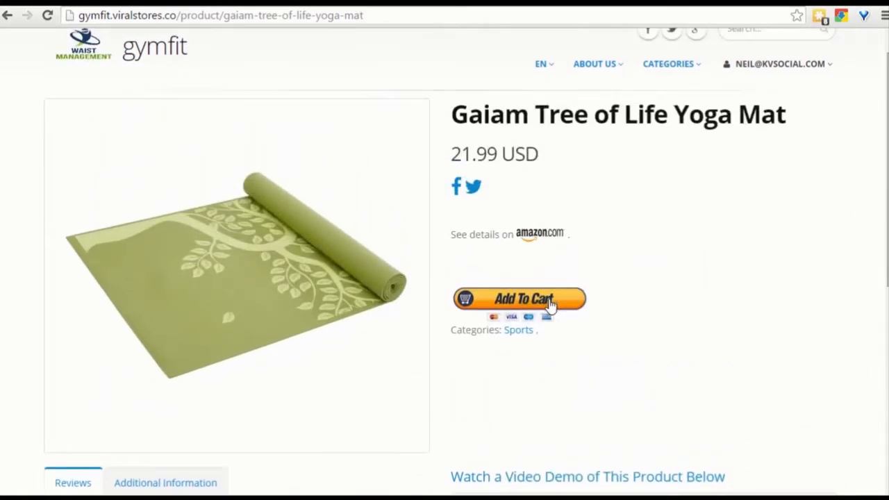
pyautogui.moveTo(865, 241)
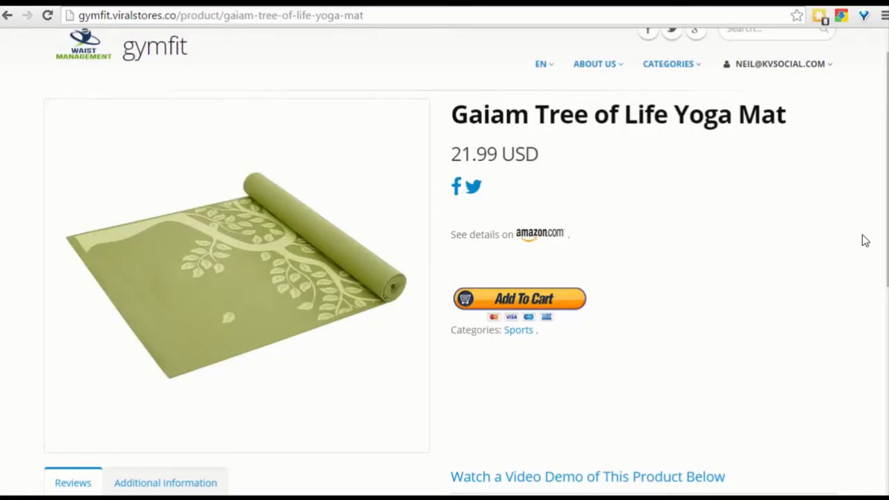
pyautogui.scroll(3)
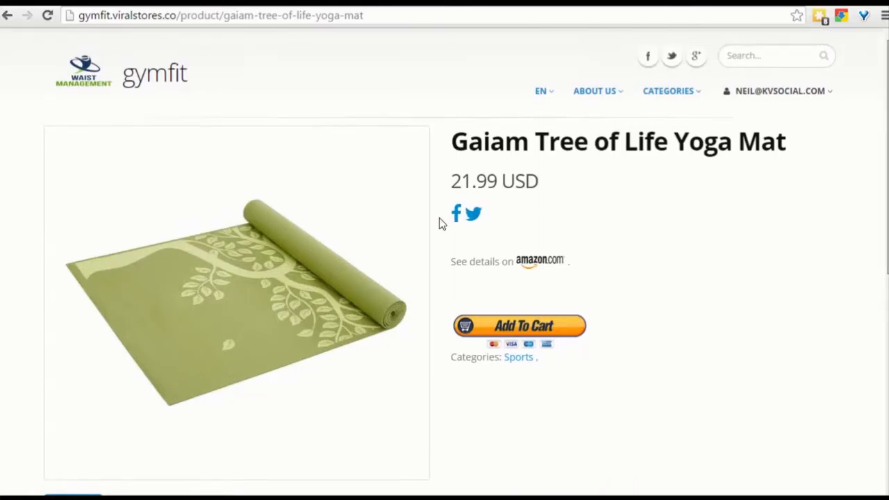
pyautogui.moveTo(607, 155)
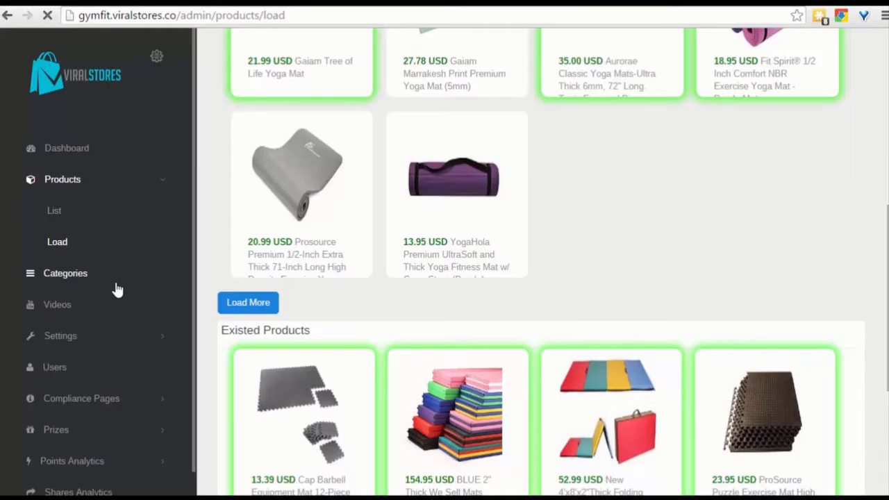
# - Add a category named GymMat and open its product assignment page
pyautogui.click(65, 273)
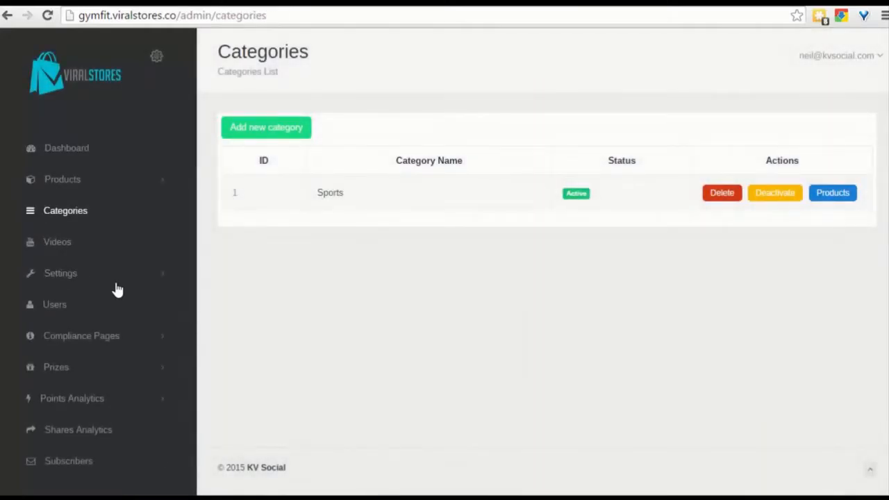
pyautogui.moveTo(266, 132)
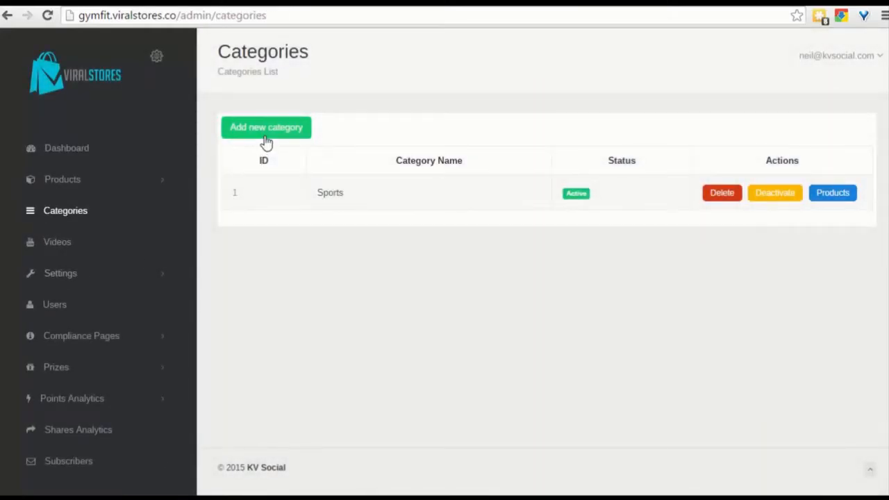
pyautogui.click(266, 127)
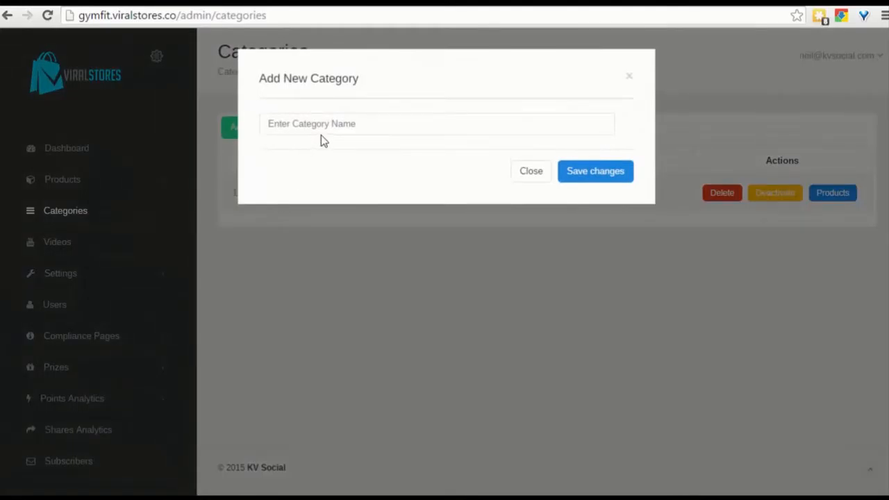
pyautogui.write('Gym')
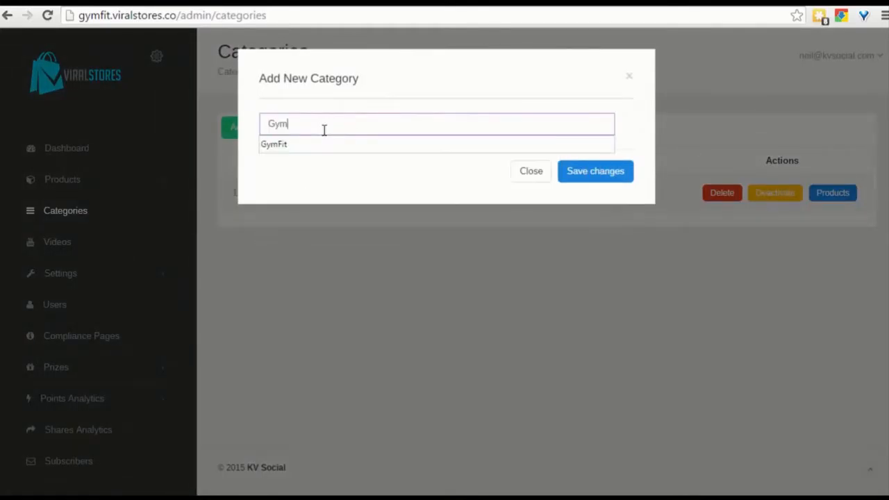
pyautogui.write('Mat')
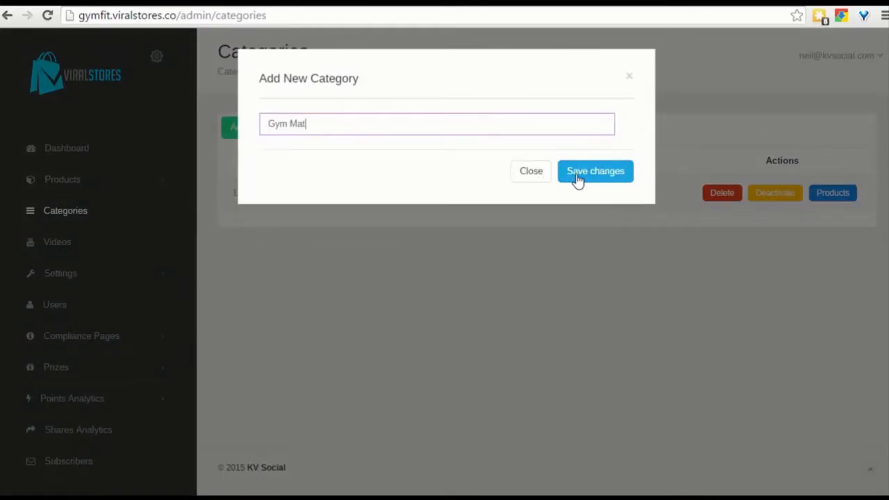
pyautogui.moveTo(637, 210)
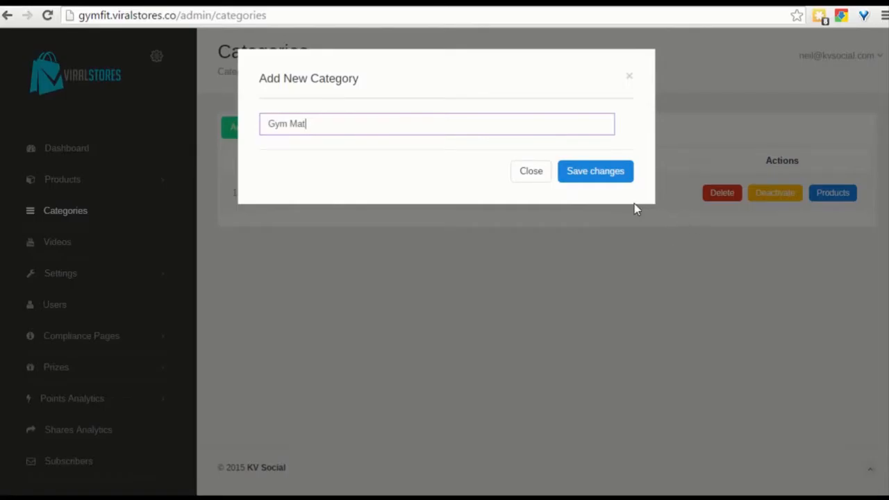
pyautogui.moveTo(444, 155)
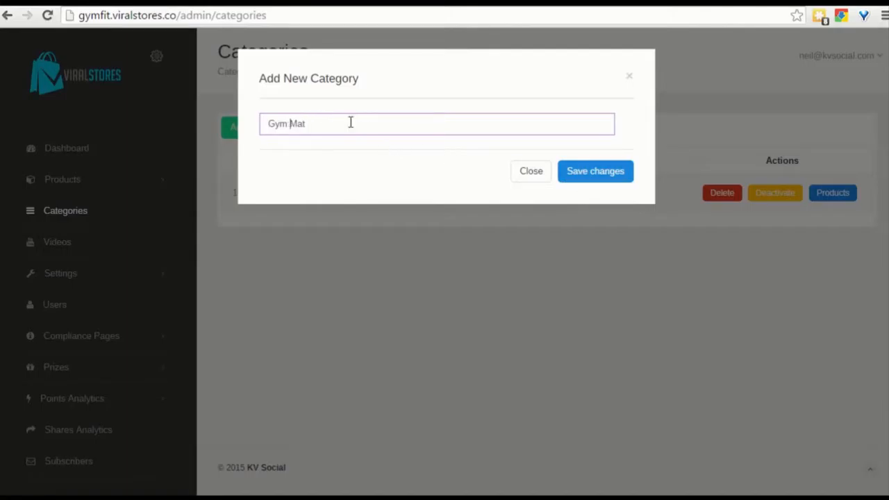
pyautogui.click(595, 171)
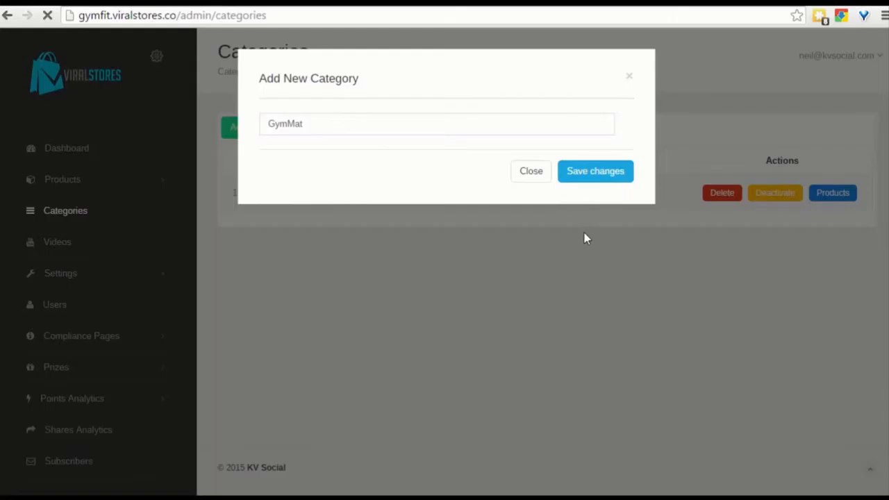
pyautogui.click(596, 171)
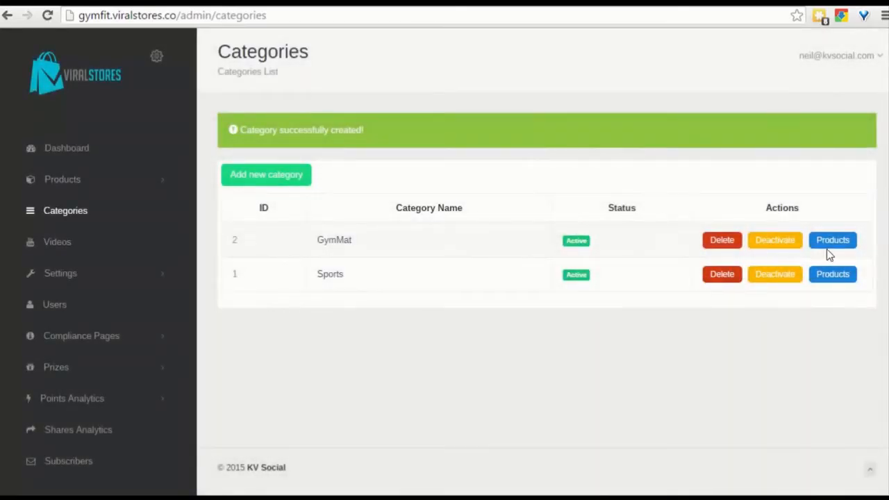
pyautogui.click(832, 239)
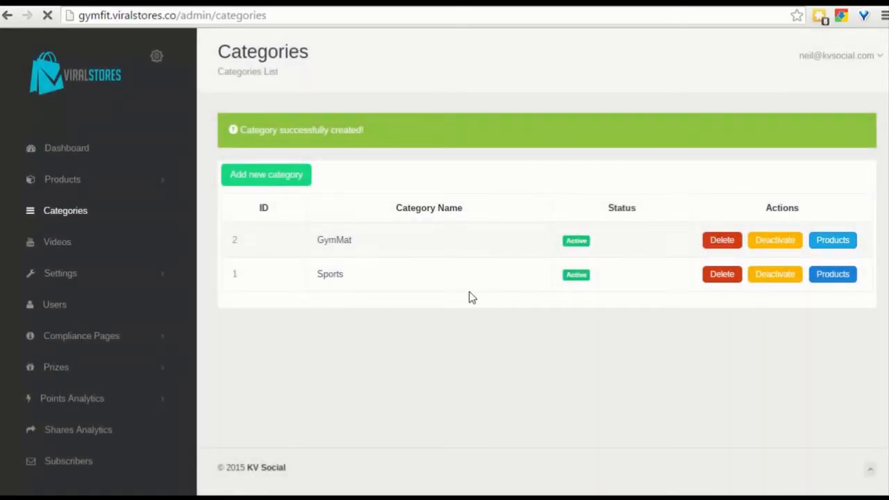
pyautogui.click(832, 240)
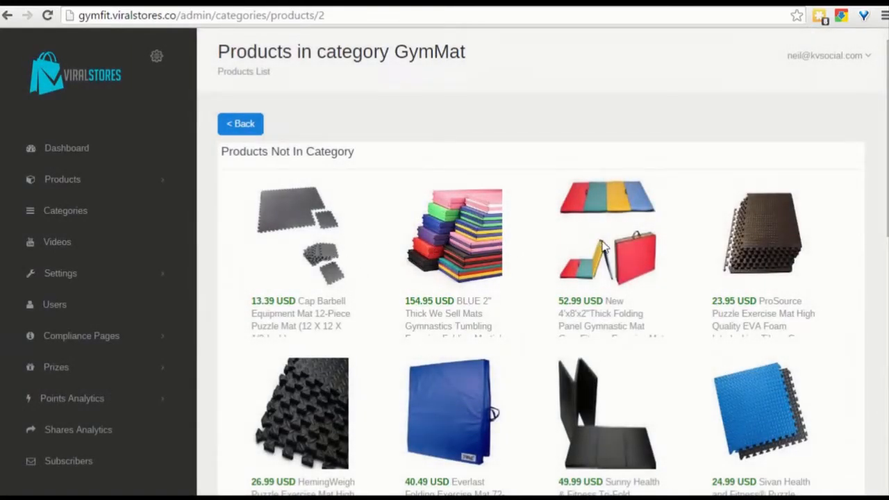
# - Add the folding gymnastic panel mat to GymMat, then go to Popup Settings
pyautogui.click(608, 254)
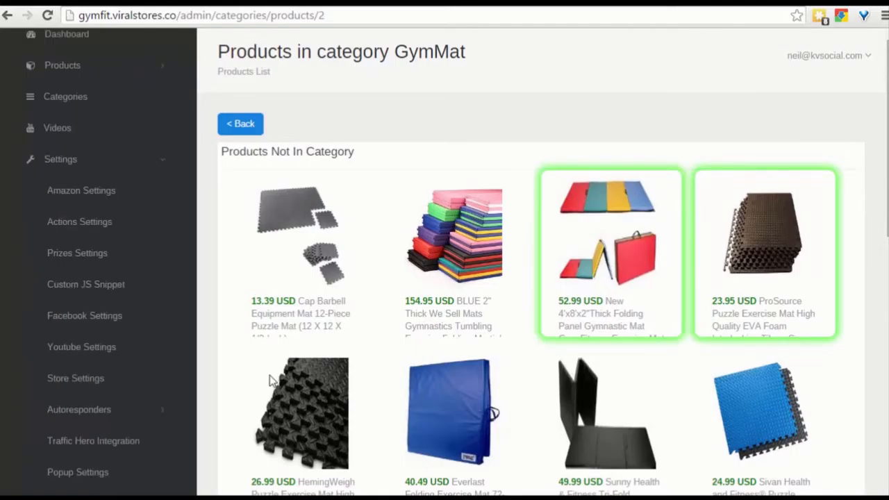
pyautogui.click(78, 472)
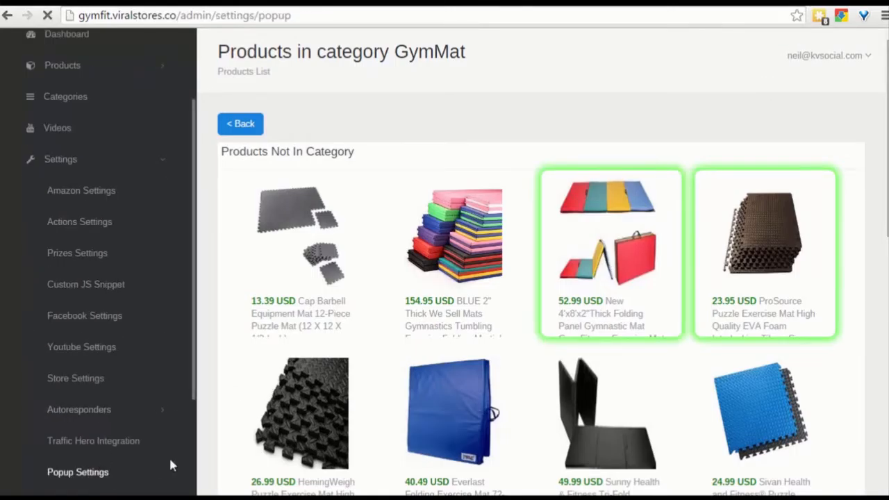
# - Change the sign-up popup delay from 10 to 5 seconds and save
pyautogui.click(78, 472)
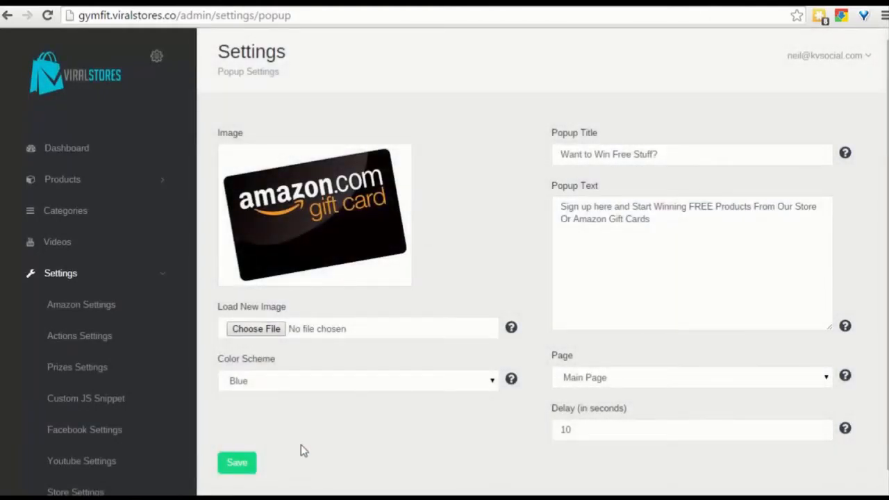
pyautogui.moveTo(644, 284)
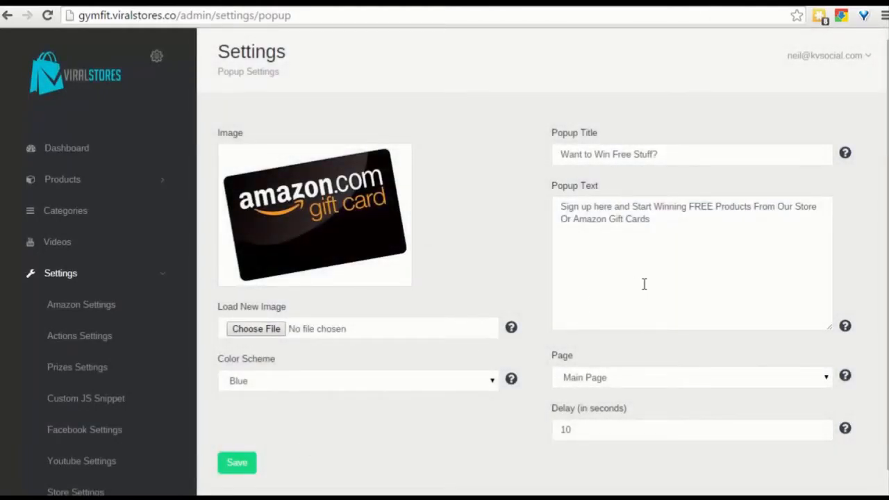
pyautogui.moveTo(652, 189)
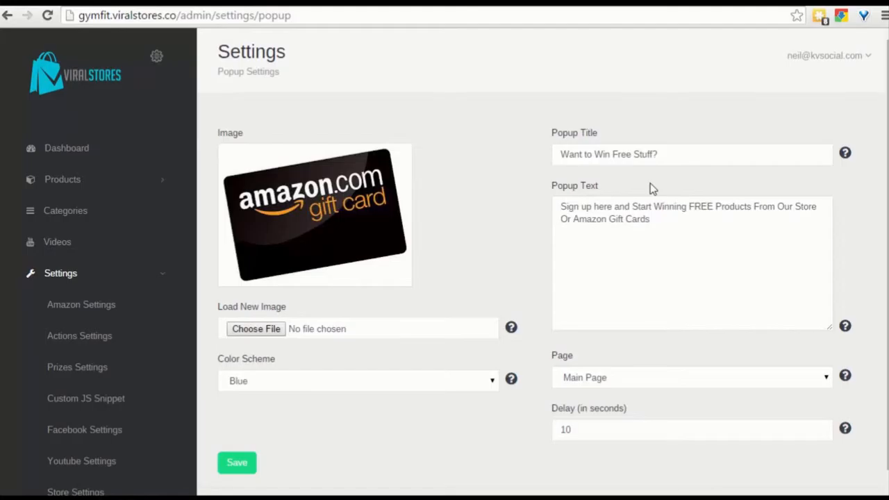
pyautogui.moveTo(623, 180)
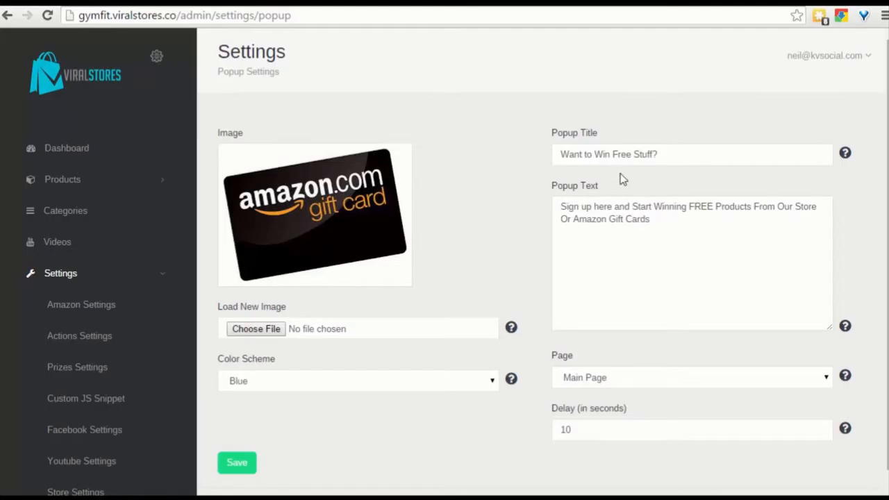
pyautogui.click(691, 429)
pyautogui.write('5')
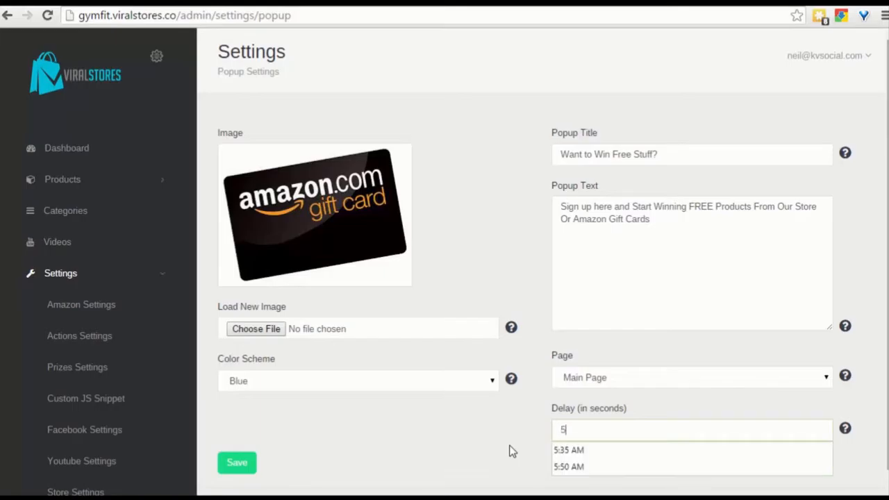
pyautogui.click(237, 462)
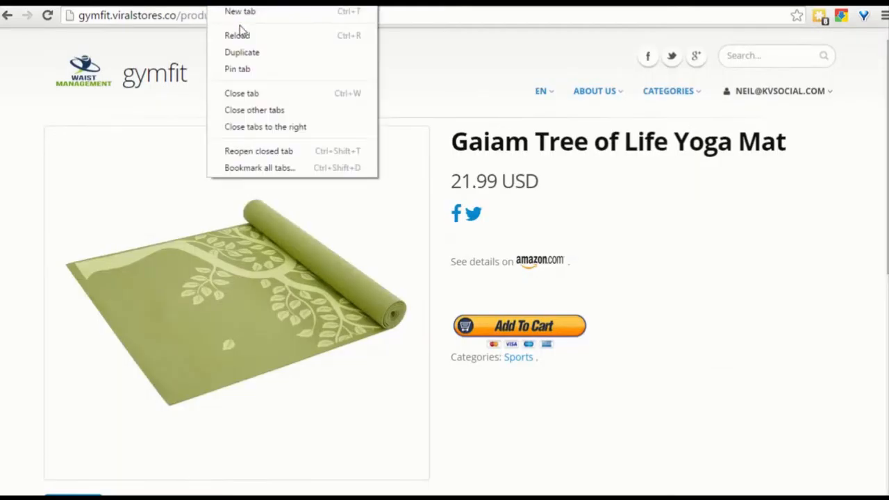
pyautogui.moveTo(237, 34)
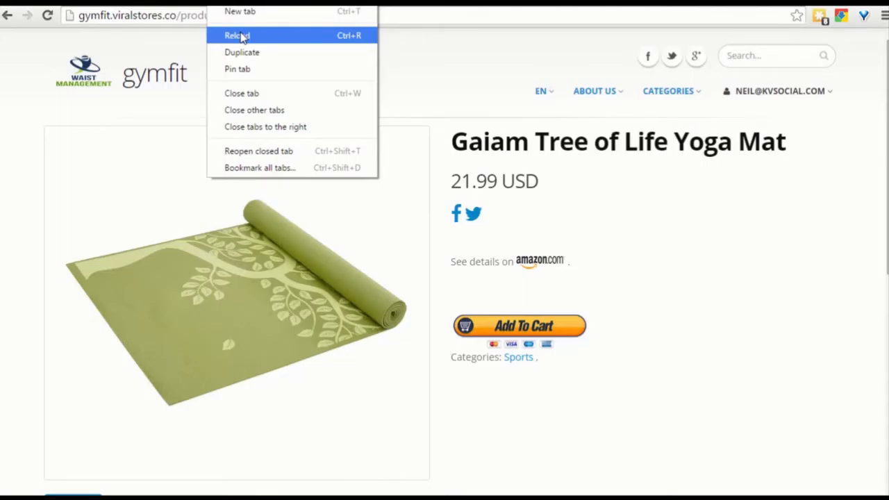
# - Reload the gymfit storefront and close the 'Want to Win Free Stuff?' popup
pyautogui.click(237, 35)
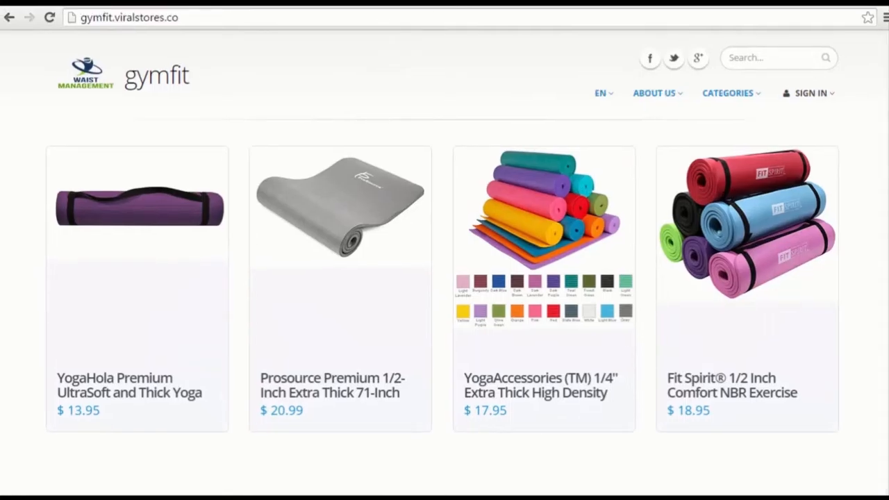
pyautogui.moveTo(867, 171)
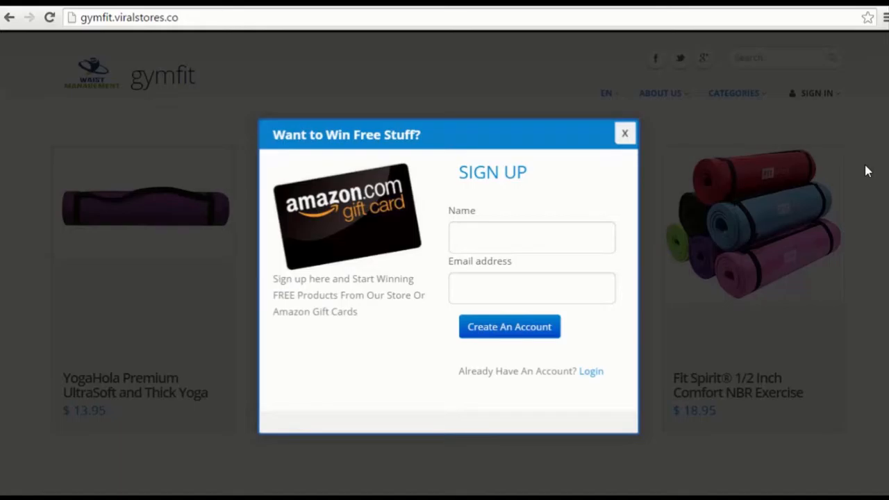
pyautogui.moveTo(633, 143)
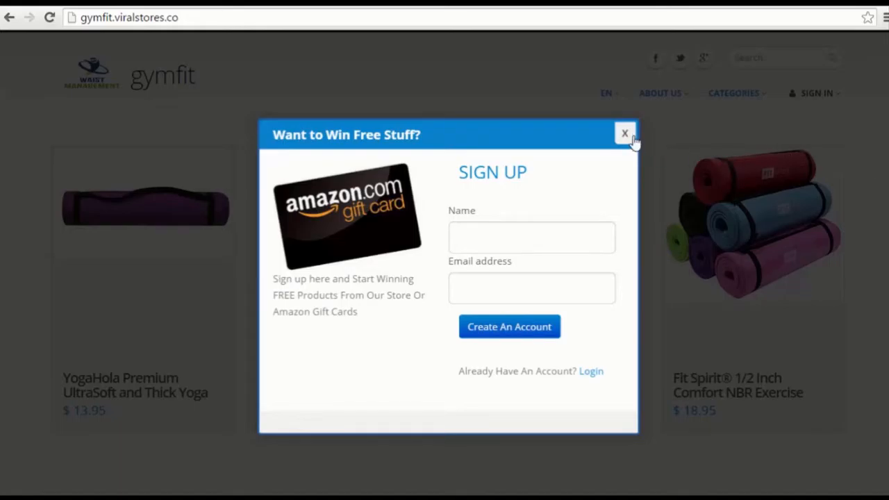
pyautogui.click(624, 133)
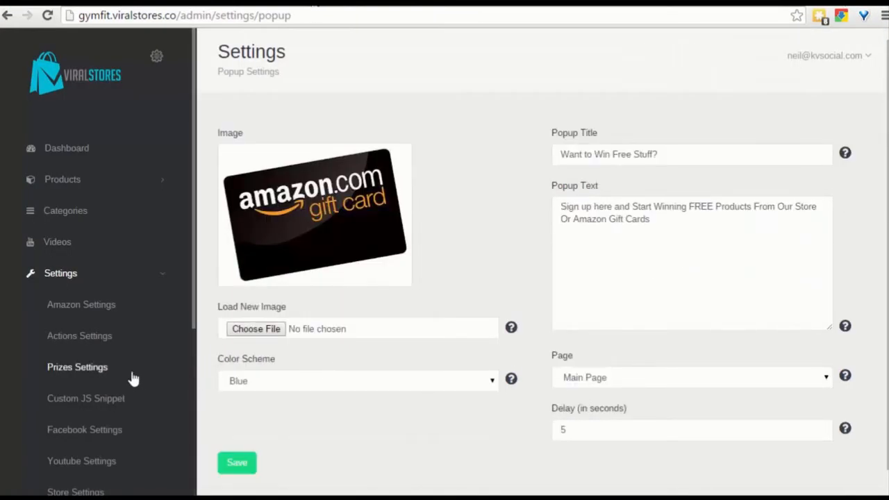
# - Add a Level 1 prize titled 'Aazon Gift Card'
pyautogui.click(77, 367)
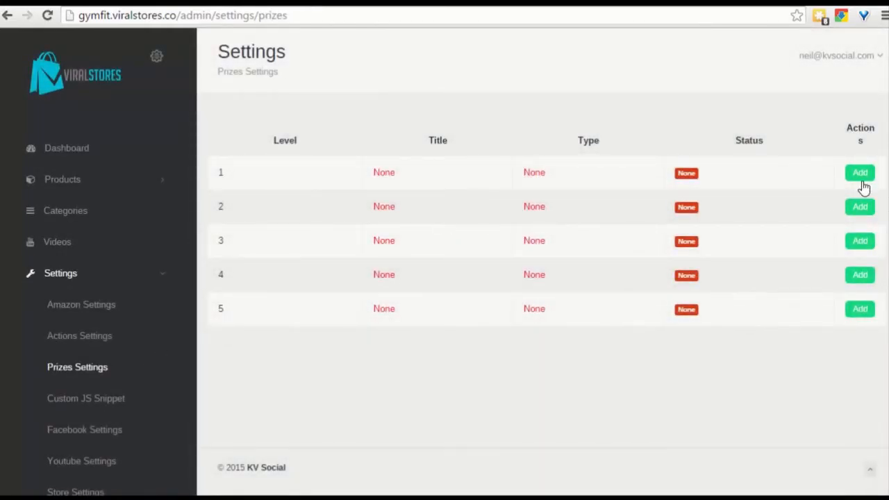
pyautogui.click(860, 173)
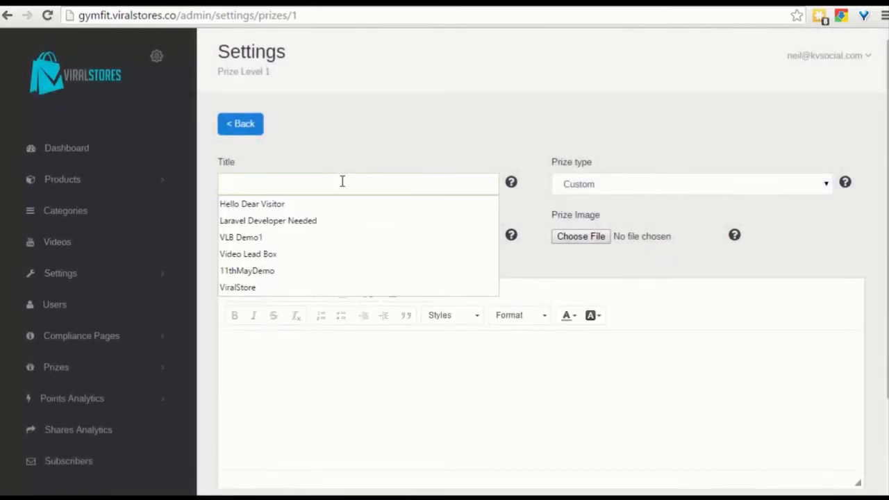
pyautogui.click(268, 221)
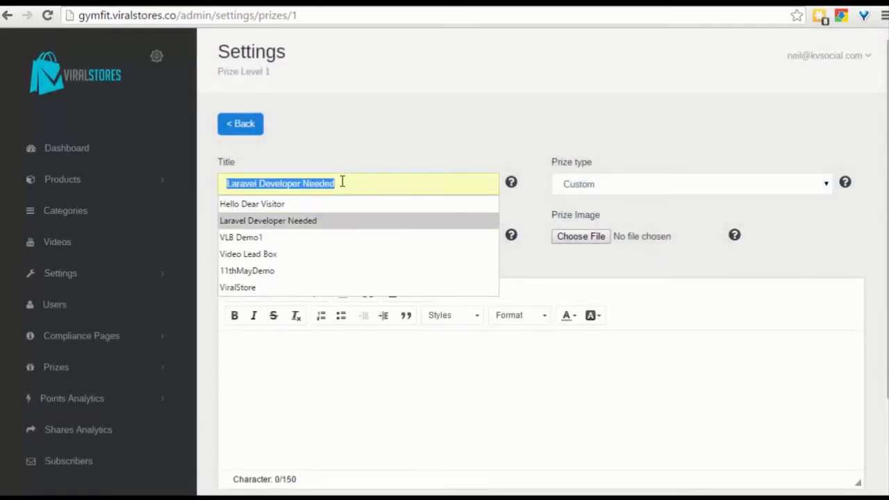
pyautogui.write('Aazon')
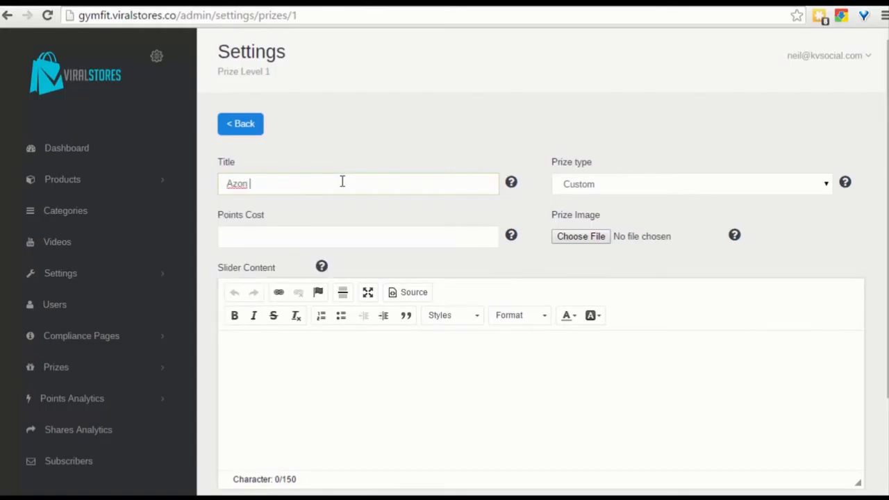
pyautogui.write('Gift Car')
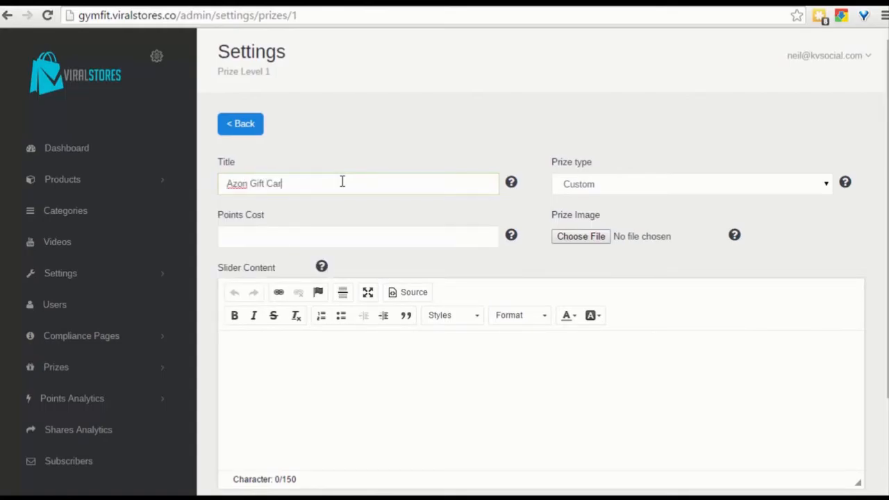
pyautogui.write('d')
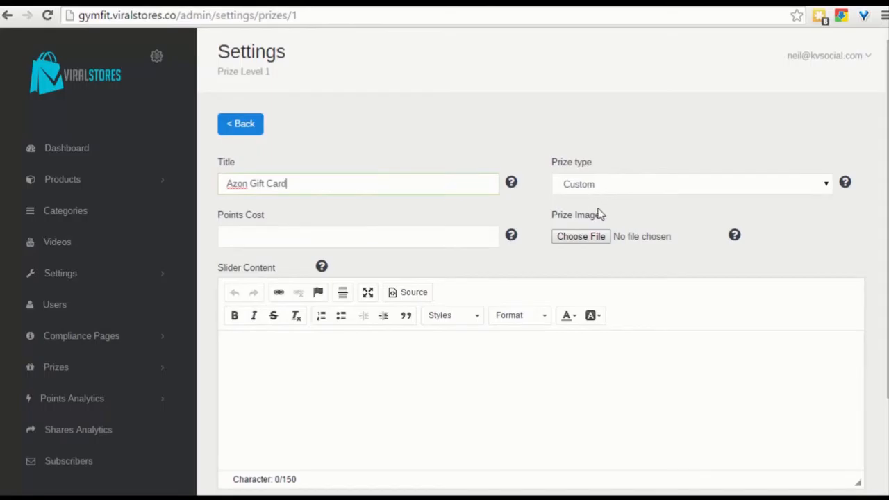
# - Make the prize the blue gymnastics mat for 200 points, with slider text 'Win We Sell Mats by simply earning 200 points'
pyautogui.click(692, 183)
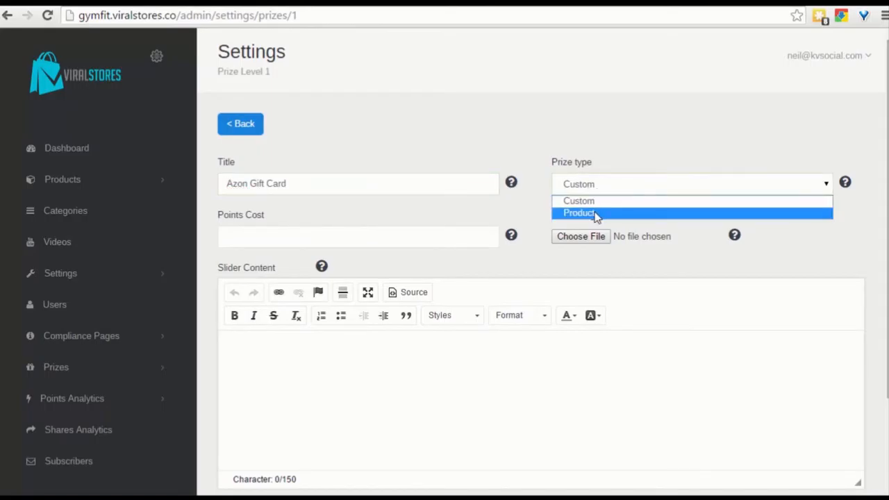
pyautogui.click(580, 213)
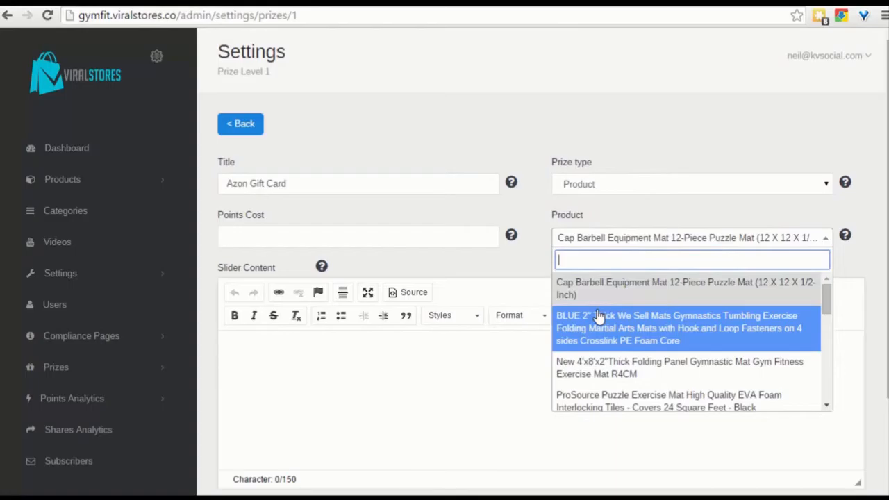
pyautogui.click(679, 327)
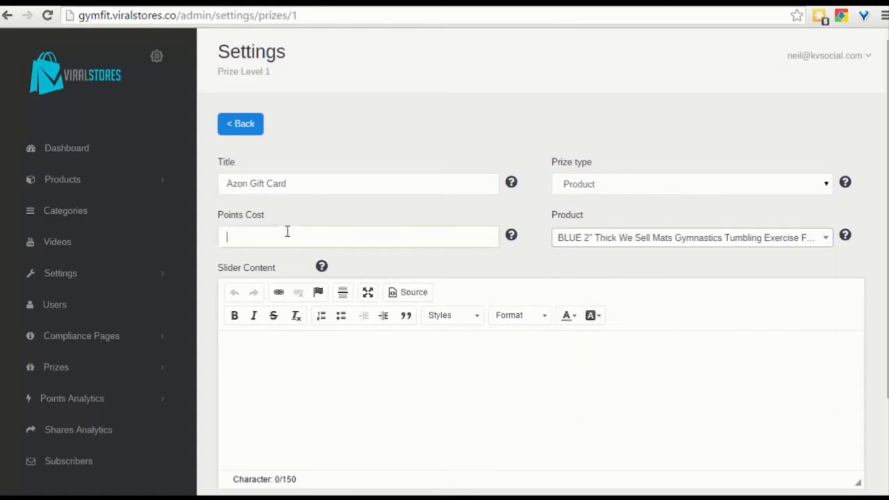
pyautogui.write('200')
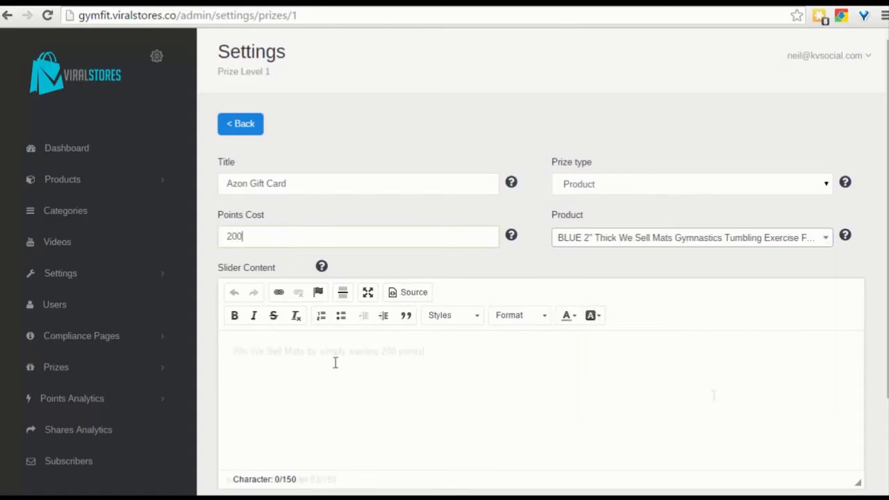
pyautogui.write('Win We Sell Mats by simply earning 200 points')
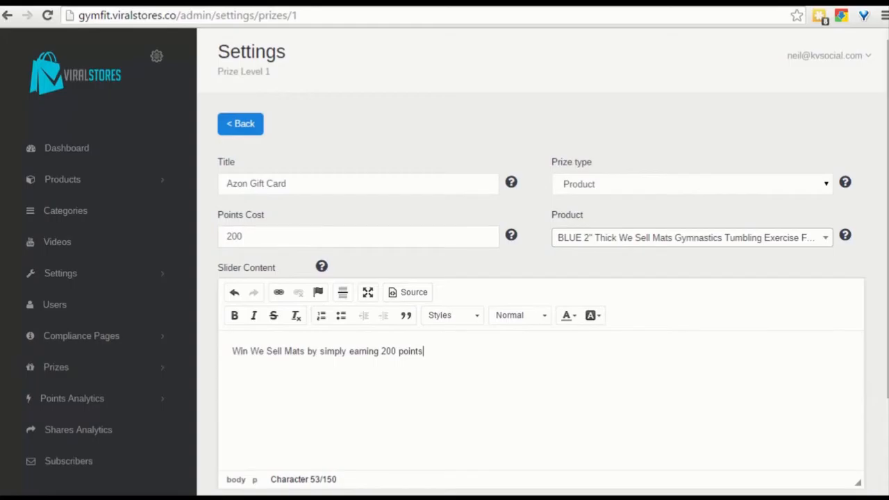
pyautogui.scroll(-3)
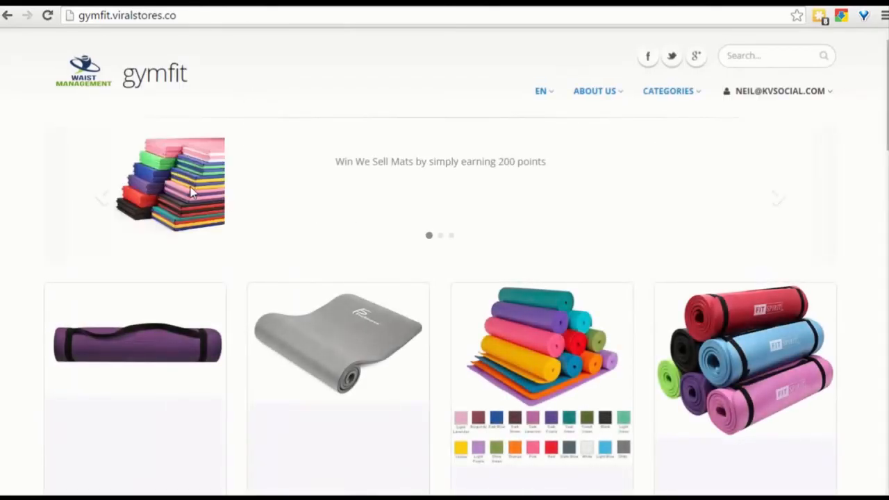
pyautogui.moveTo(365, 175)
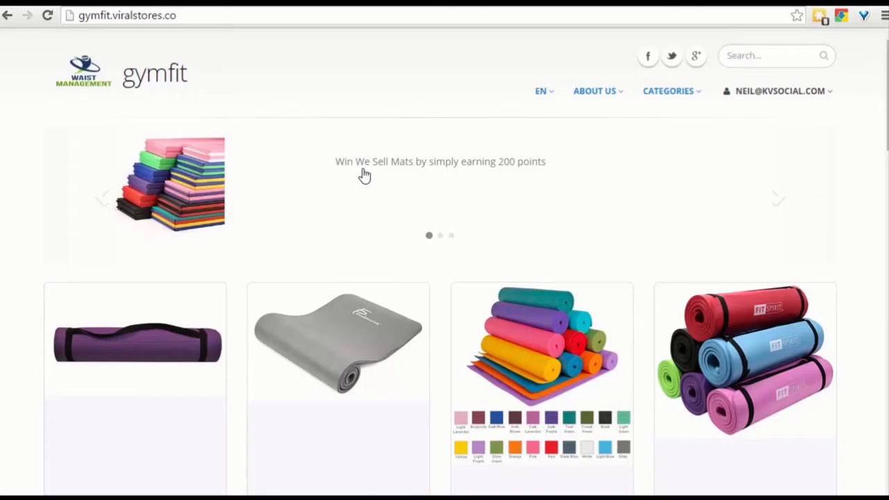
pyautogui.moveTo(277, 107)
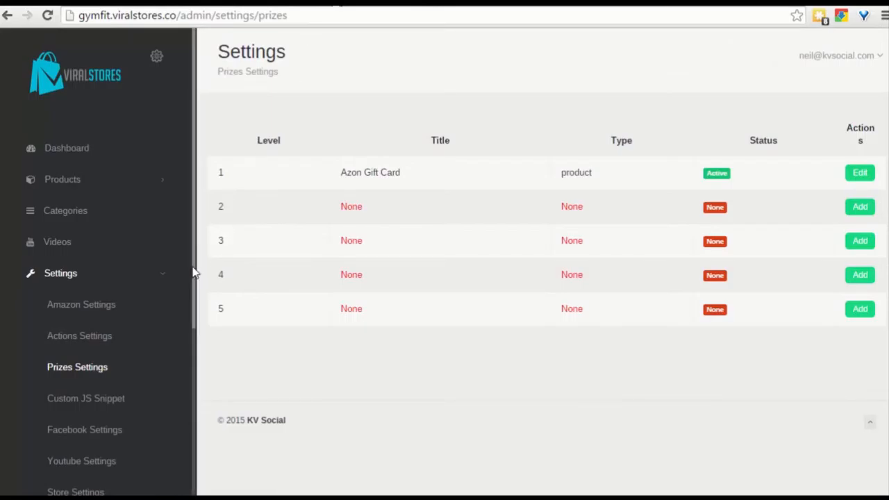
# - View the empty Shares Analytics page under Points Analytics, then return to the Dashboard
pyautogui.scroll(-3)
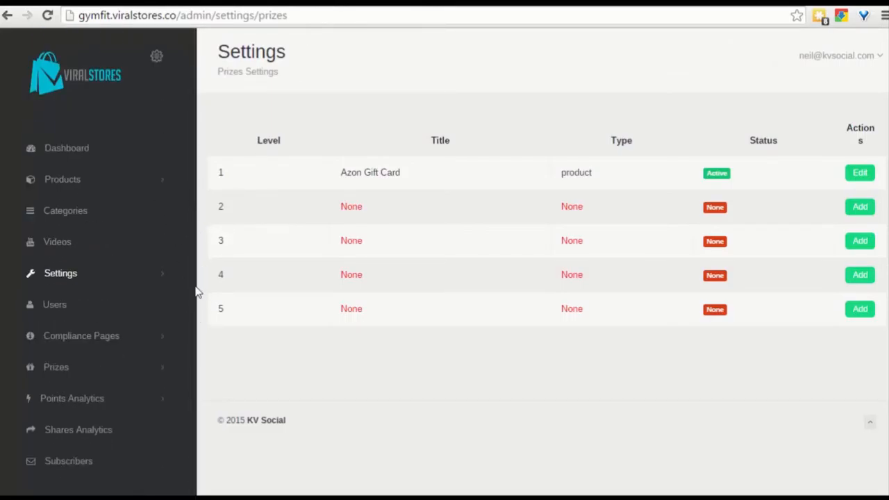
pyautogui.moveTo(72, 398)
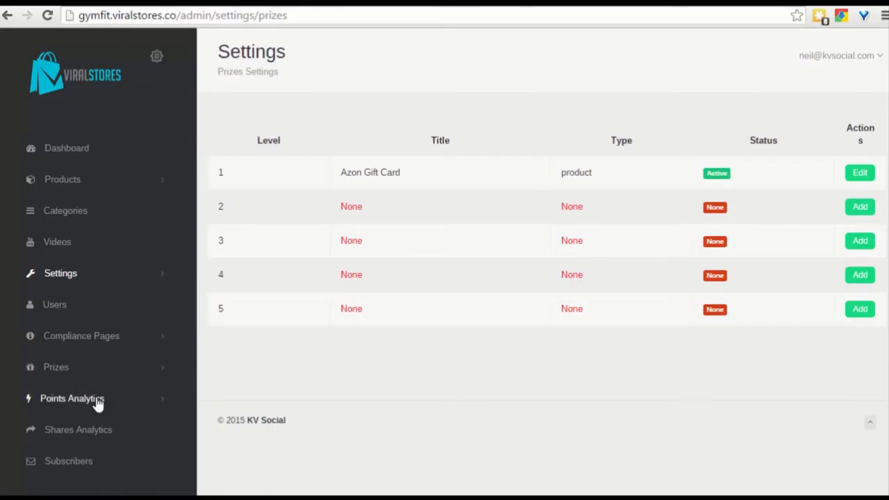
pyautogui.click(73, 398)
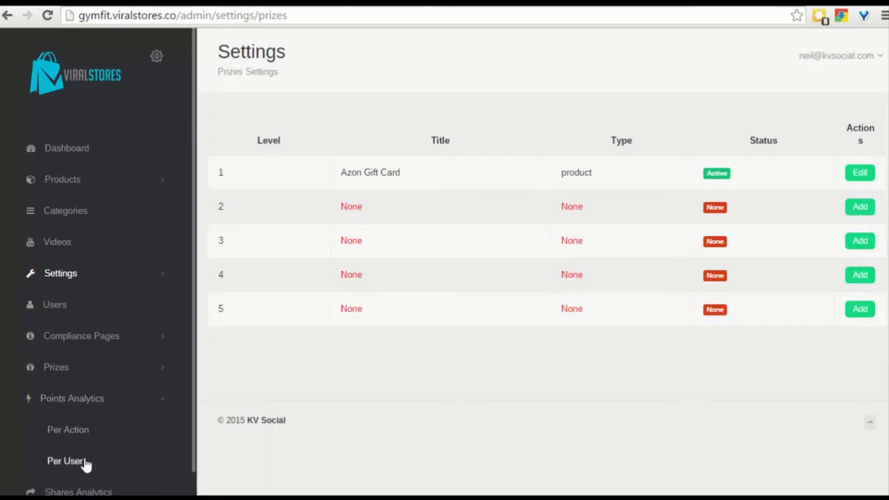
pyautogui.click(78, 492)
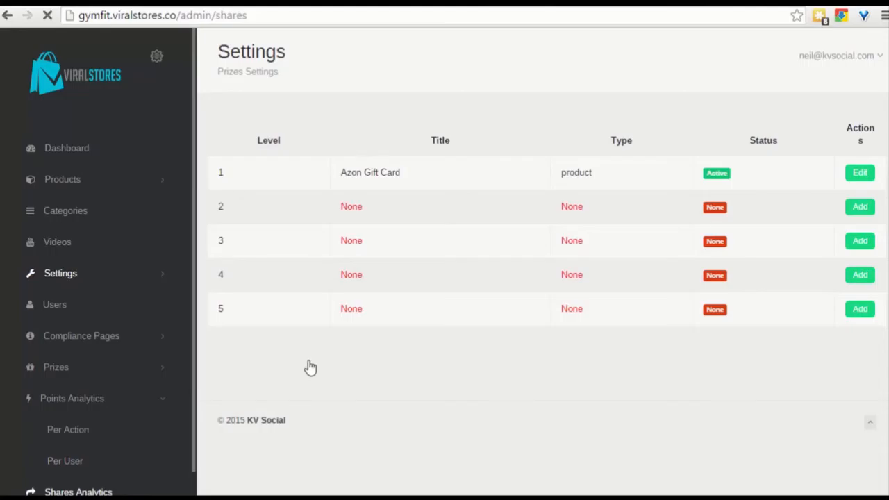
pyautogui.click(77, 492)
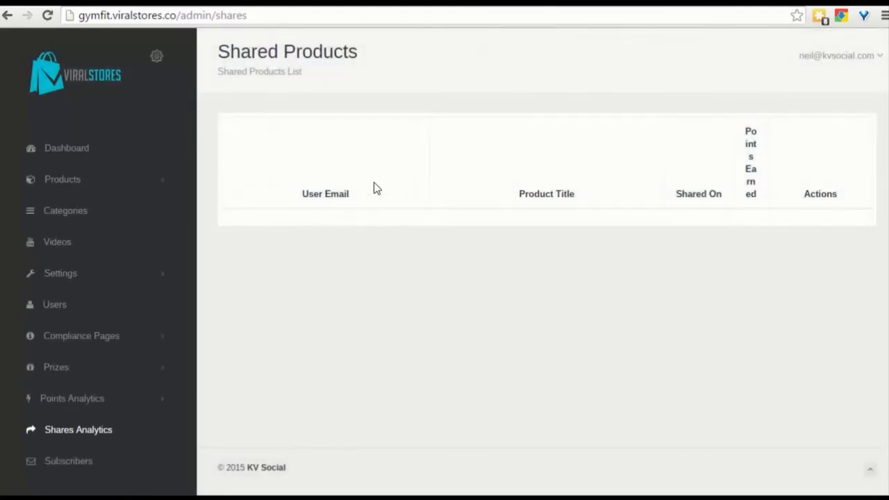
pyautogui.click(66, 148)
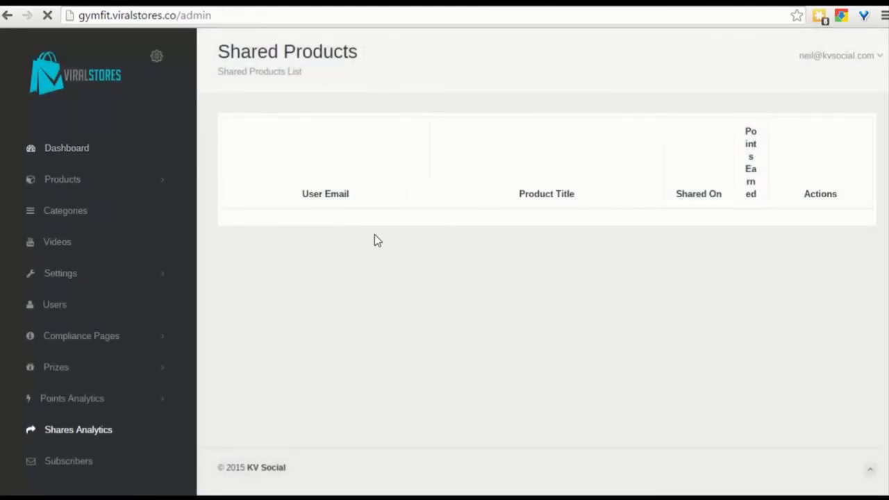
pyautogui.click(66, 148)
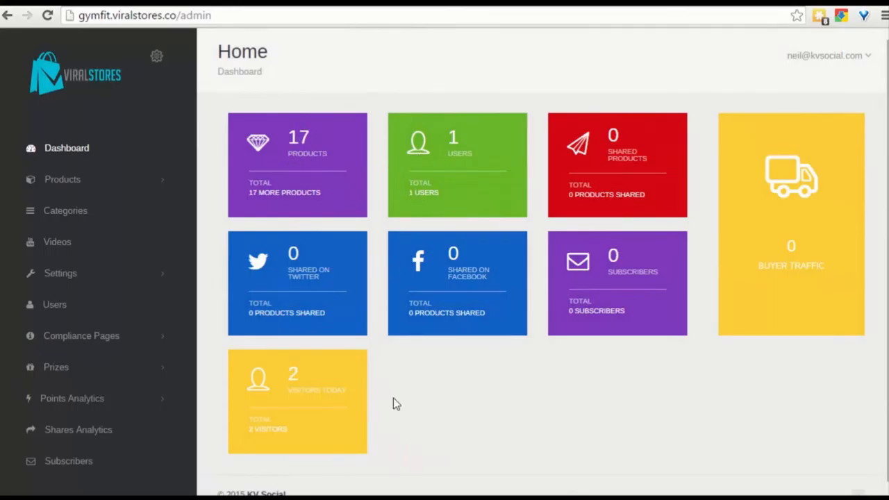
pyautogui.moveTo(391, 75)
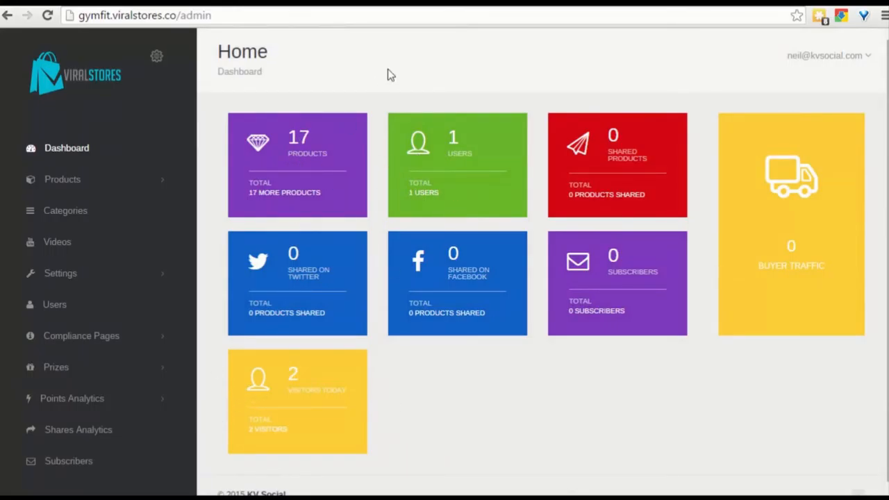
pyautogui.moveTo(122, 482)
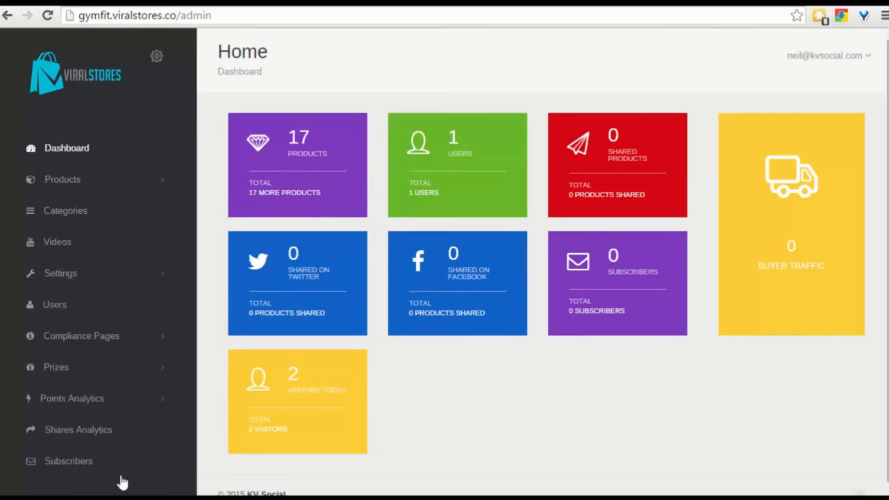
pyautogui.moveTo(100, 472)
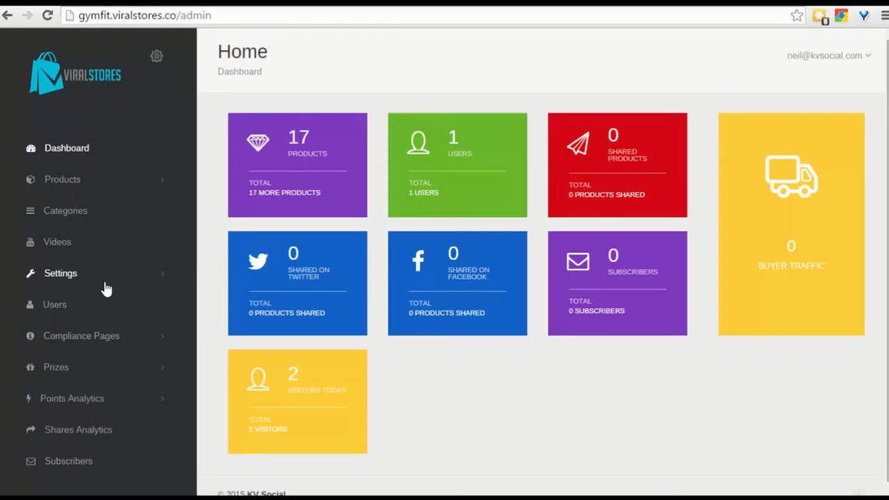
pyautogui.click(61, 273)
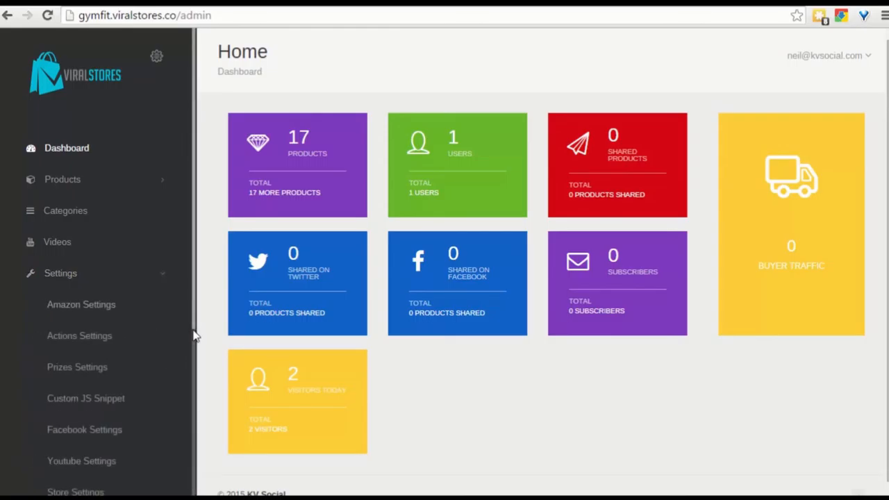
pyautogui.scroll(-3)
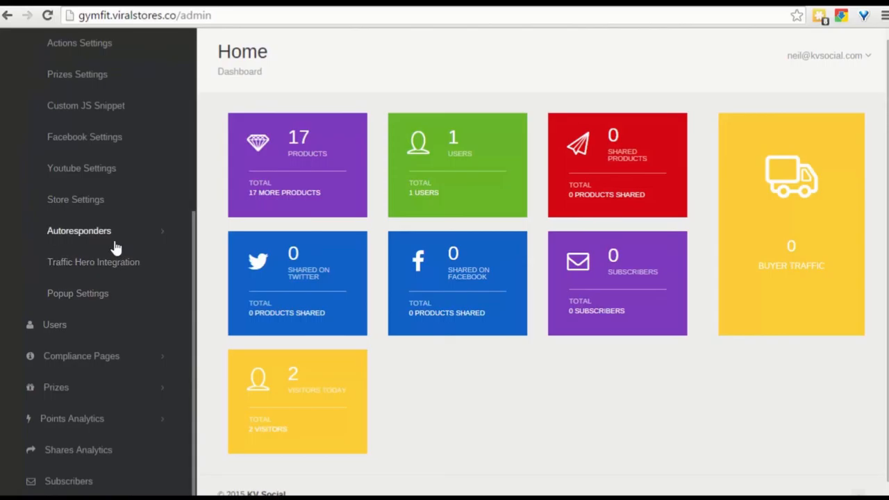
pyautogui.click(78, 231)
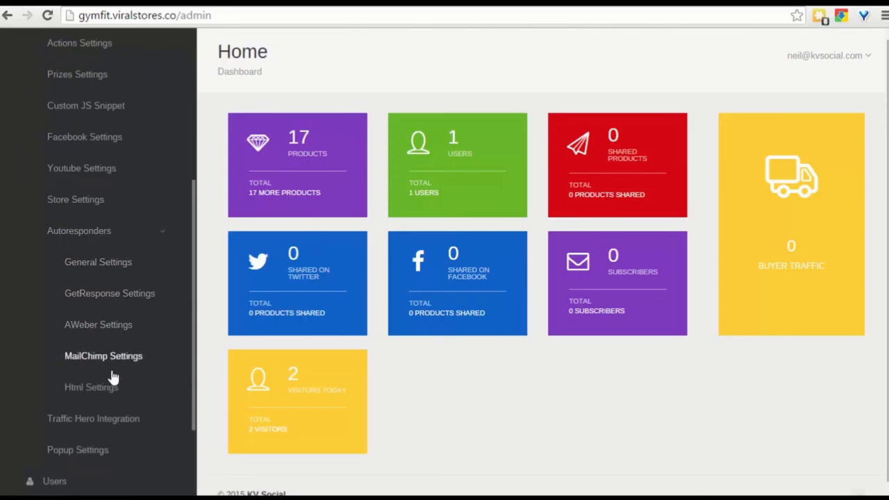
pyautogui.moveTo(196, 308)
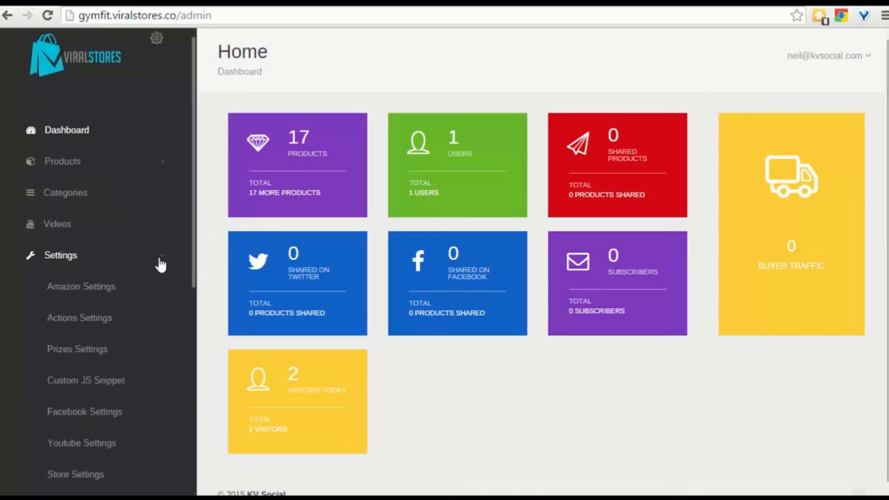
pyautogui.click(60, 255)
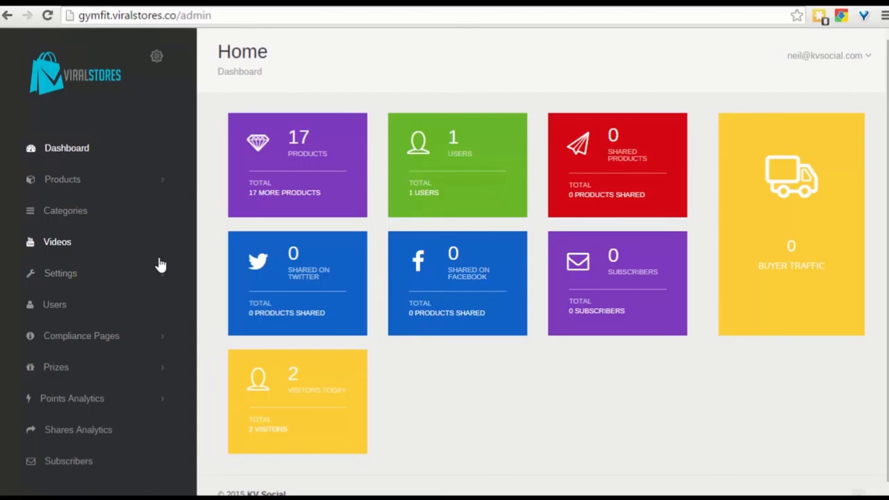